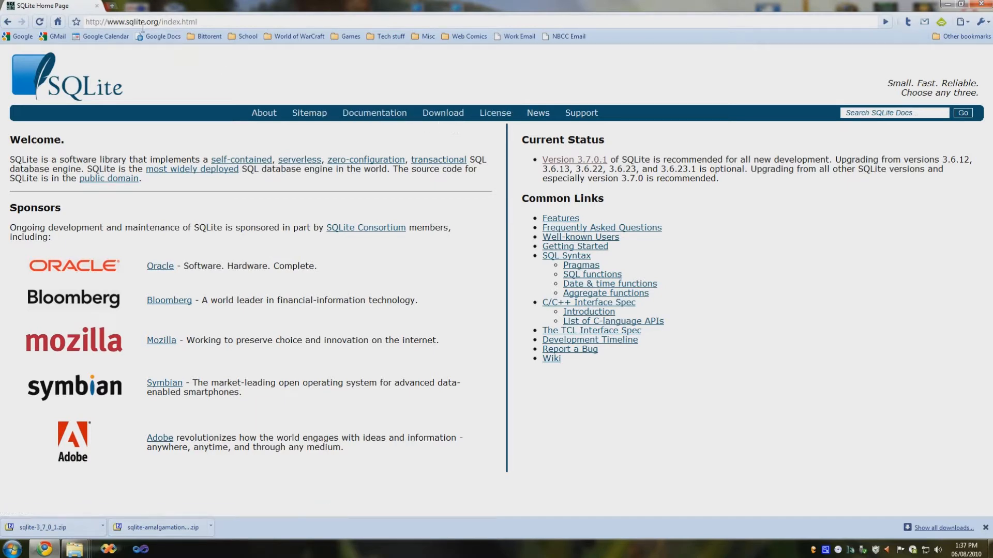
mouse_move(443, 112)
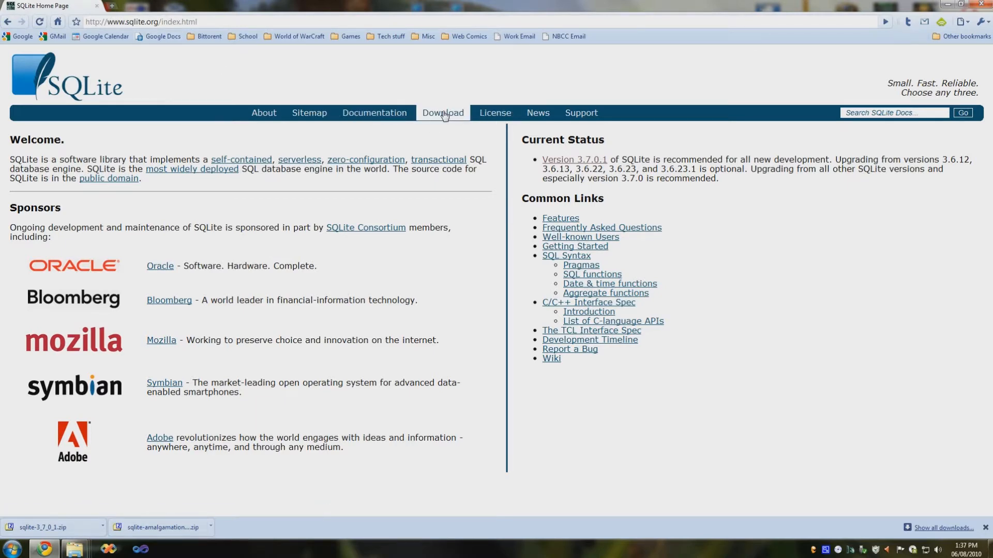
Step: Go to sqlite.org's Download page and scroll to the Source Code amalgamation archives
left_click(442, 112)
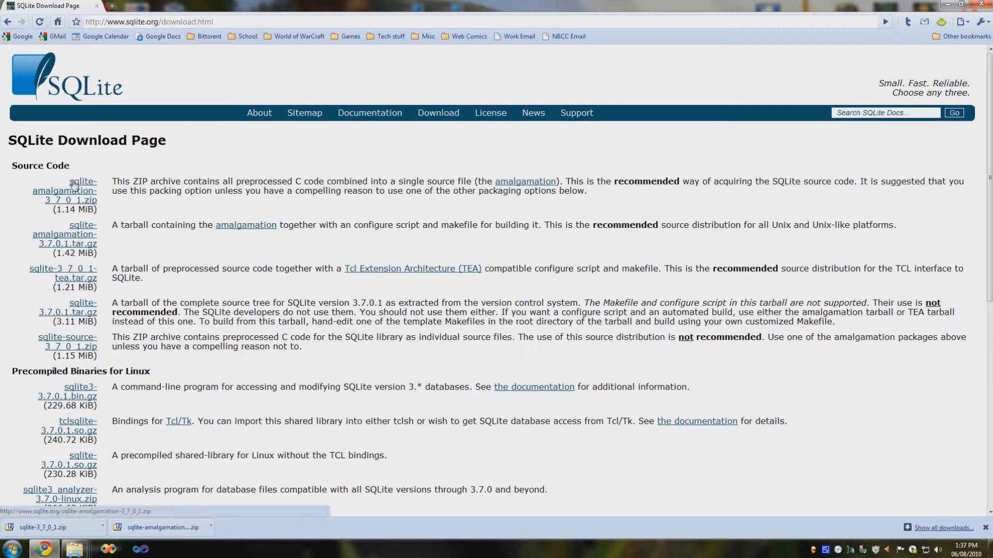
scroll("down", 3)
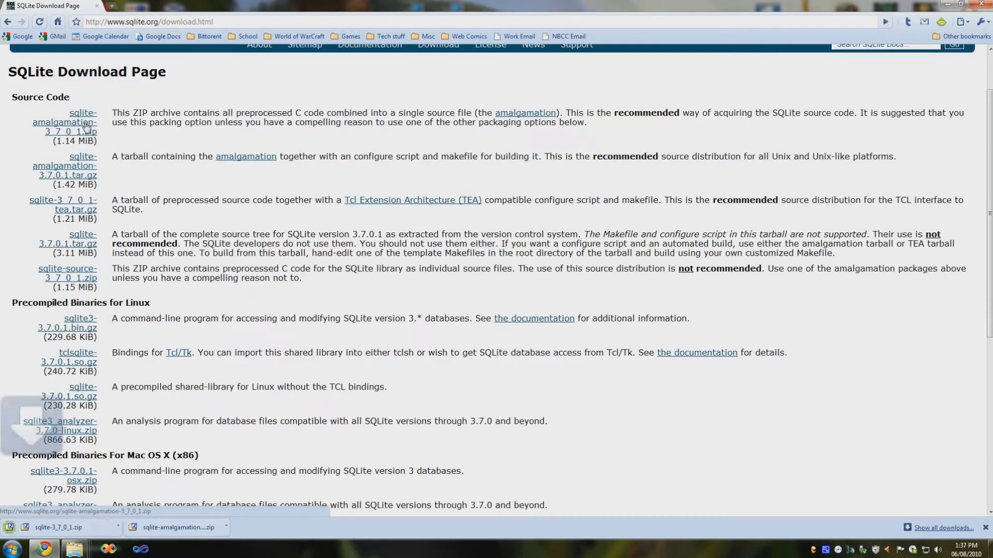
scroll("down", 3)
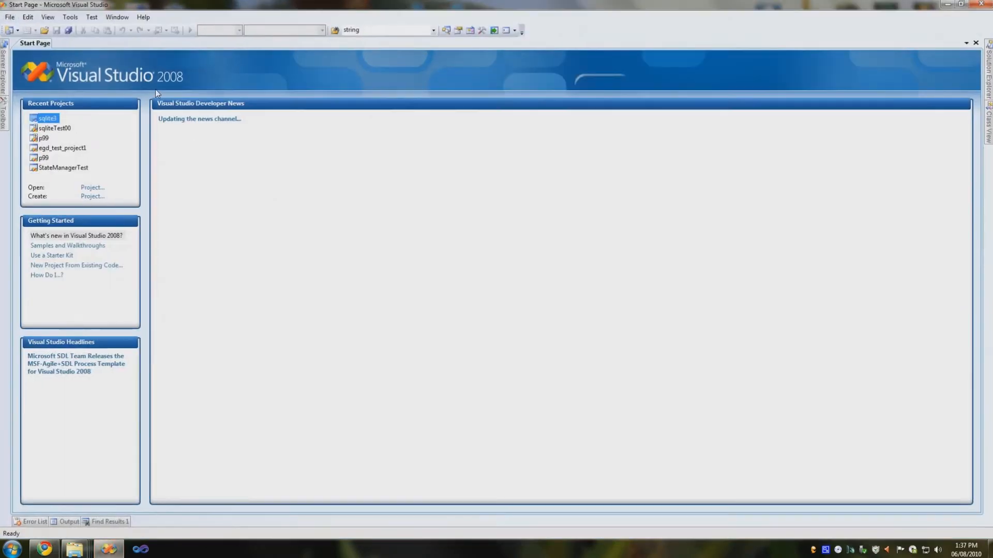
Step: Create Win32 project 'sqlite3' as a static library with precompiled headers turned off
left_click(9, 17)
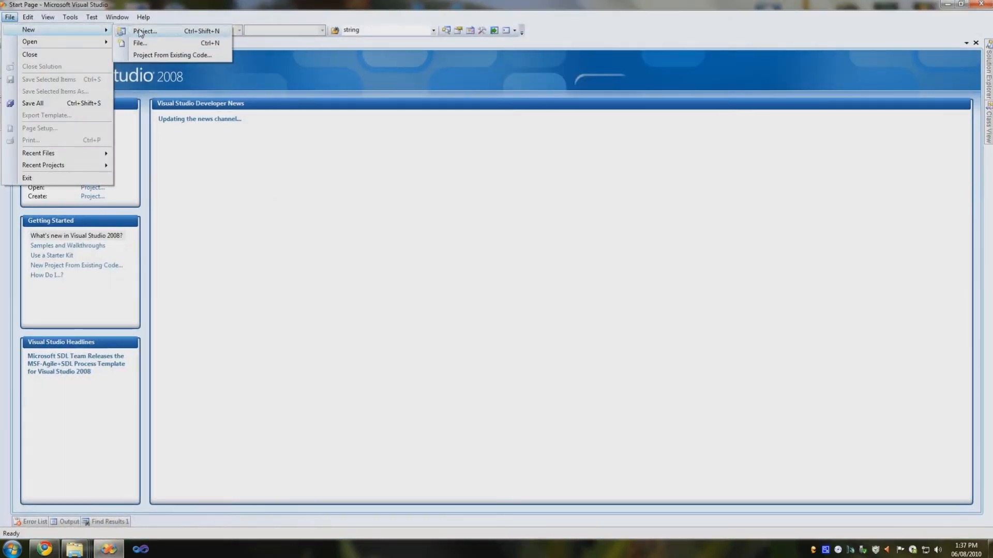
left_click(144, 31)
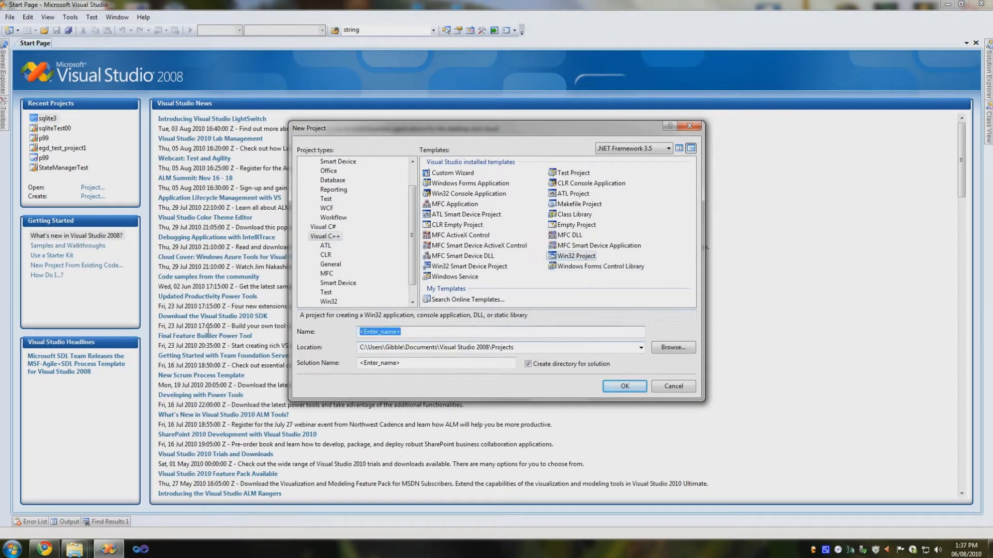
type("sqlite3")
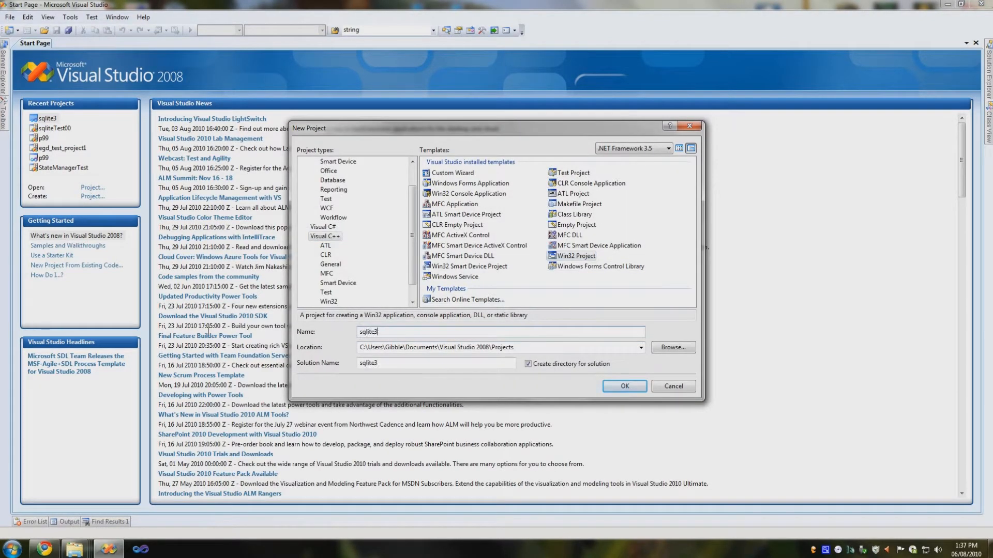
left_click(624, 386)
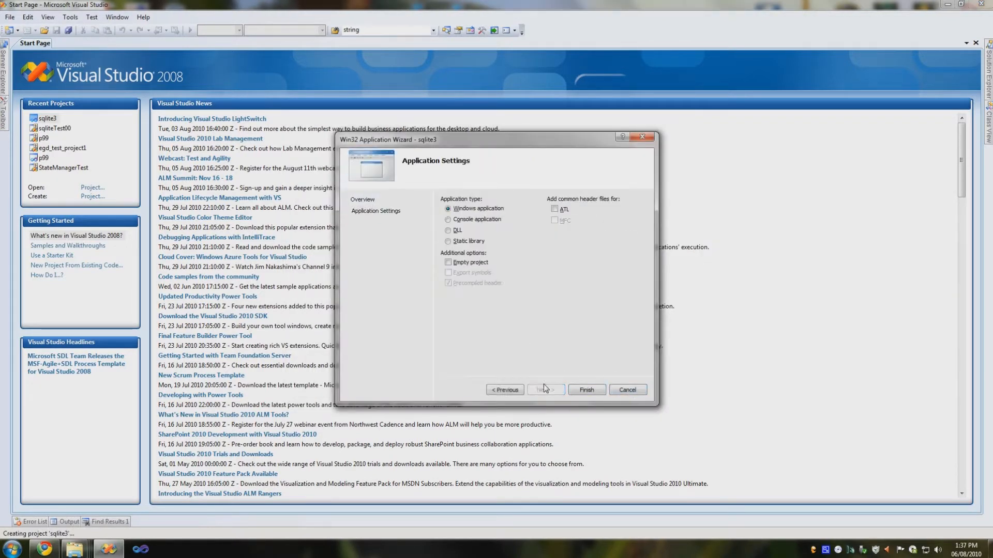
left_click(448, 241)
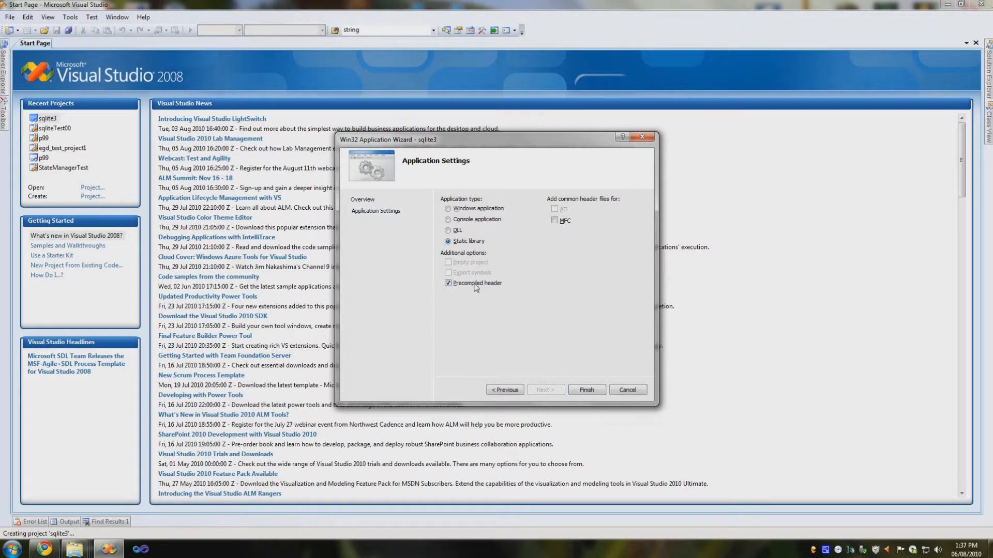
left_click(448, 283)
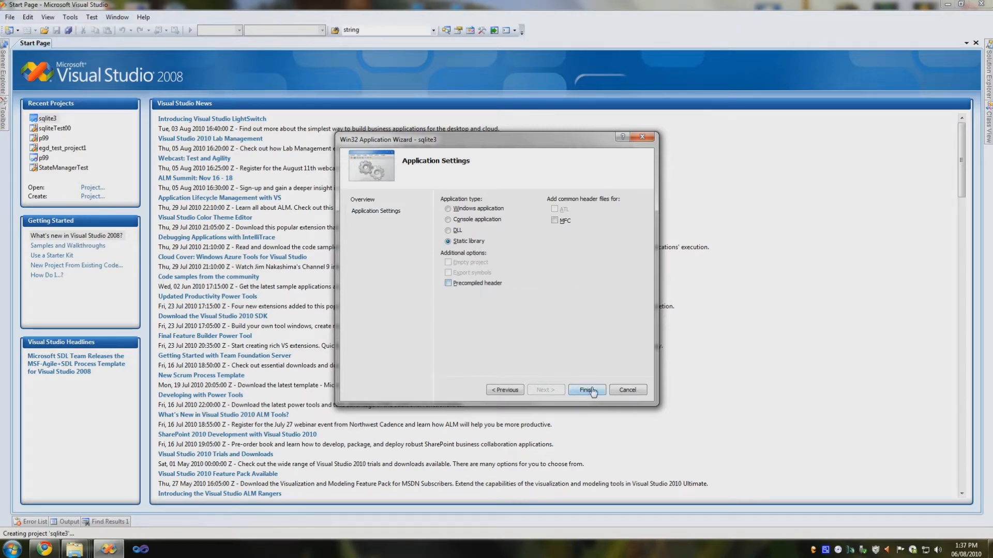
left_click(585, 389)
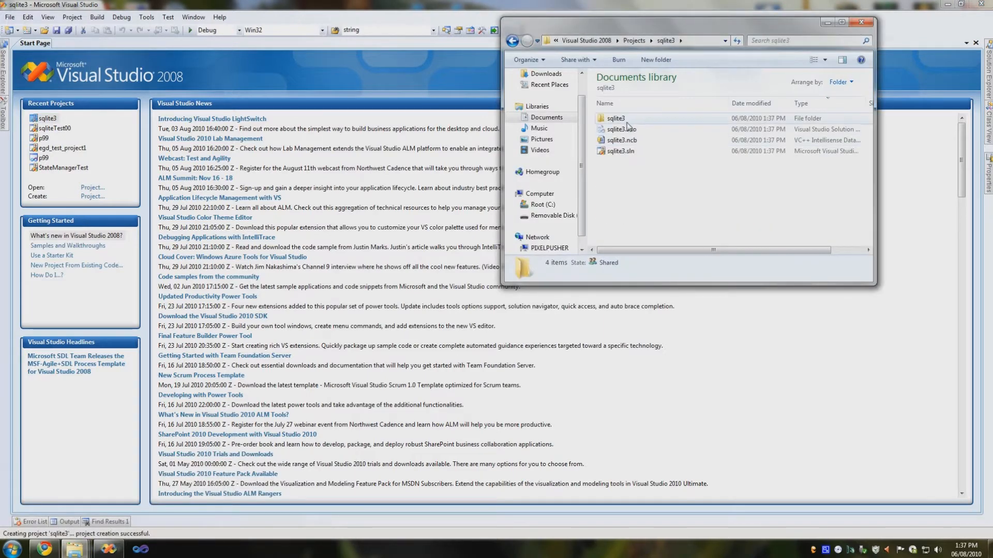
Step: Open the inner sqlite3 project folder and the downloaded amalgamation zip archive
double_click(613, 118)
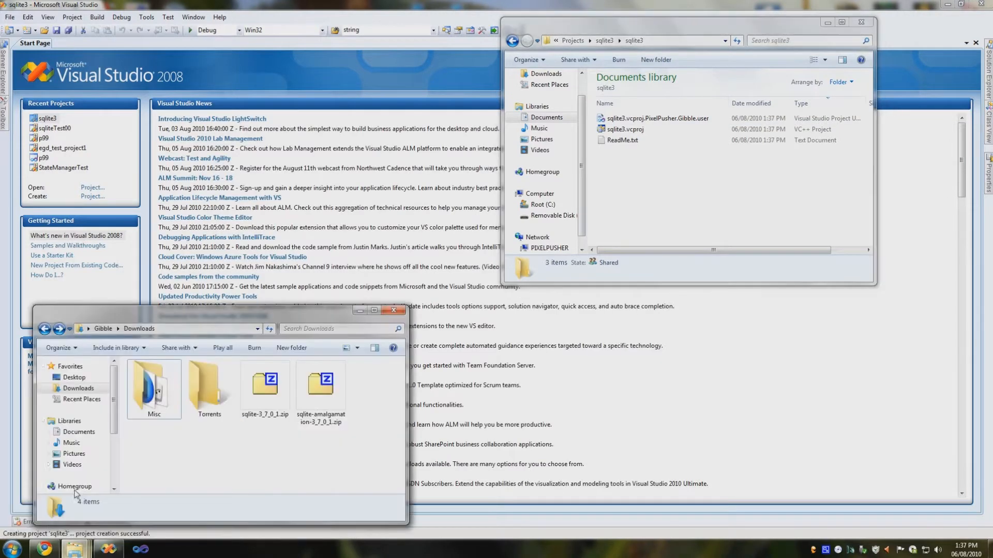
double_click(321, 384)
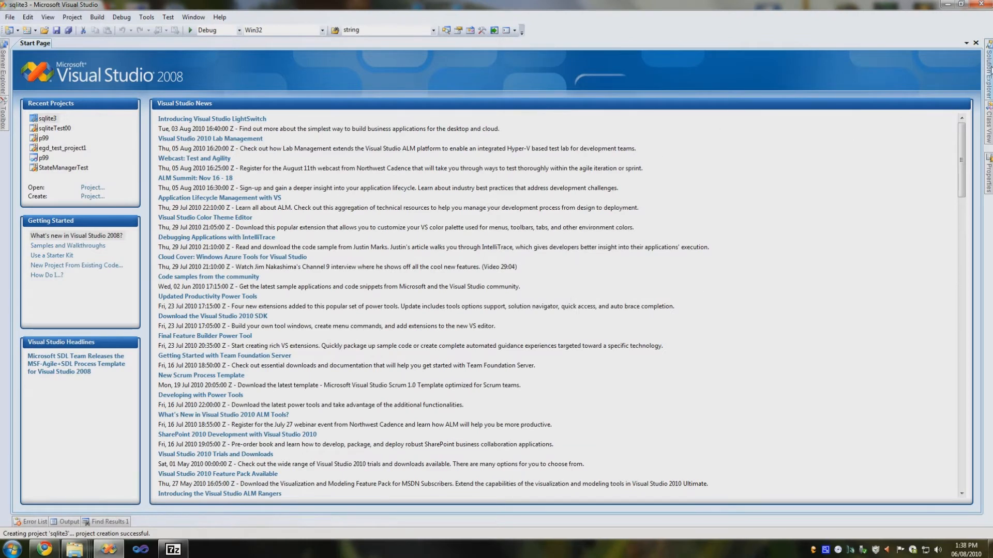
Step: Add existing sqlite3.c, sqlite3.h and sqlite3ext.h to the project, then select the Release configuration
right_click(912, 73)
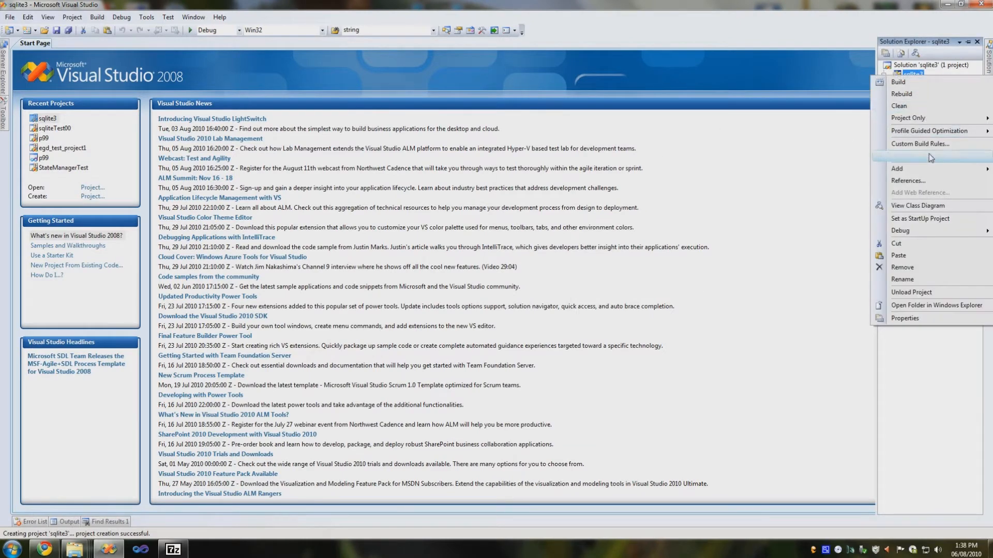
left_click(897, 169)
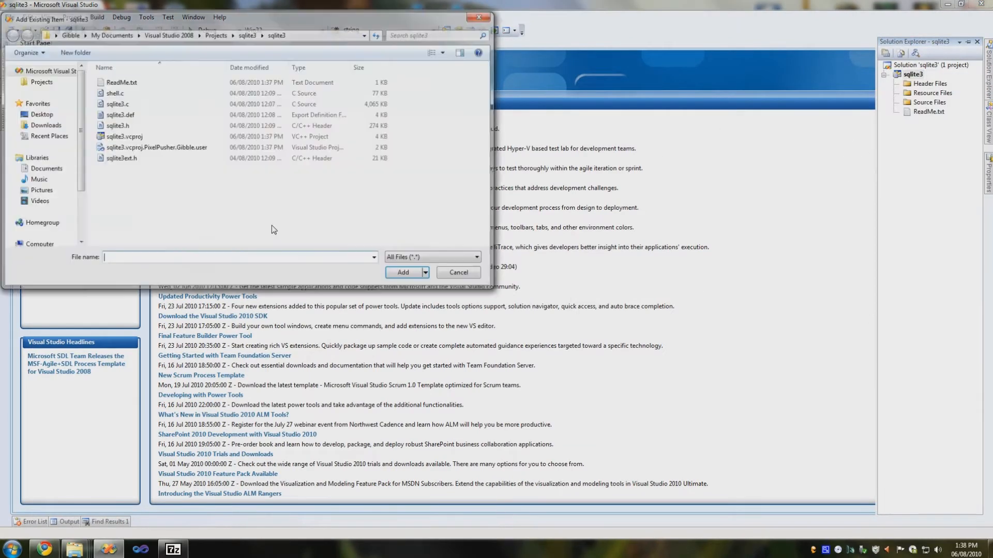
left_click(116, 104)
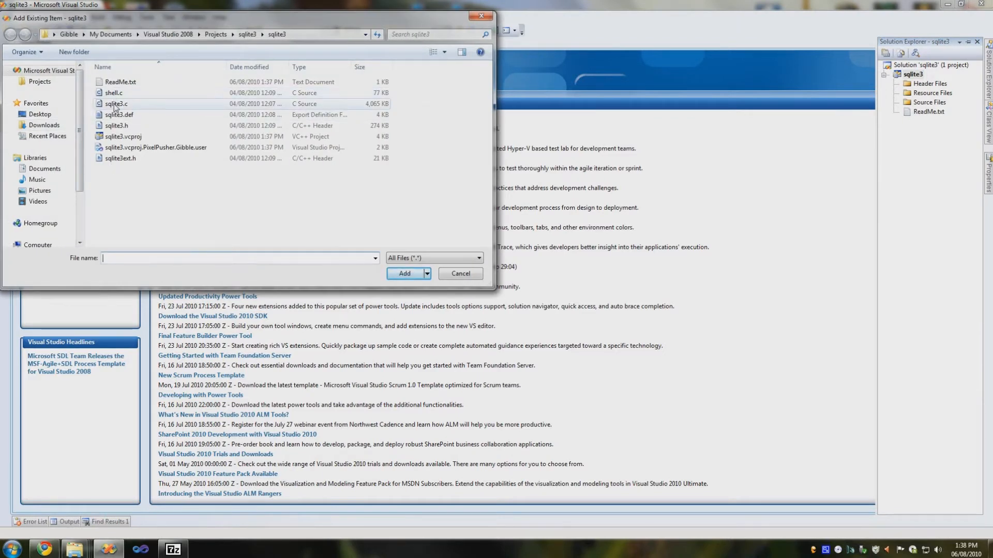
left_click(116, 104)
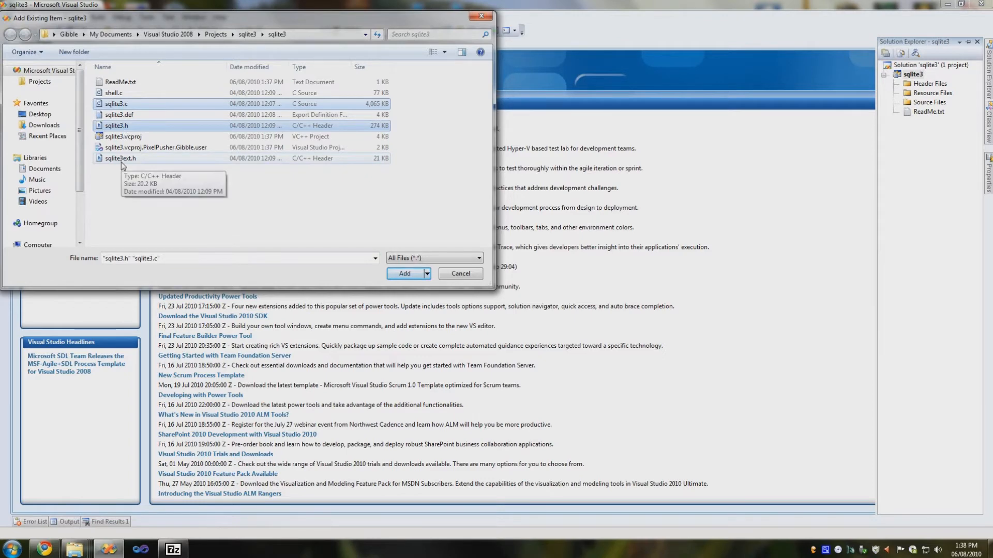
left_click(119, 158)
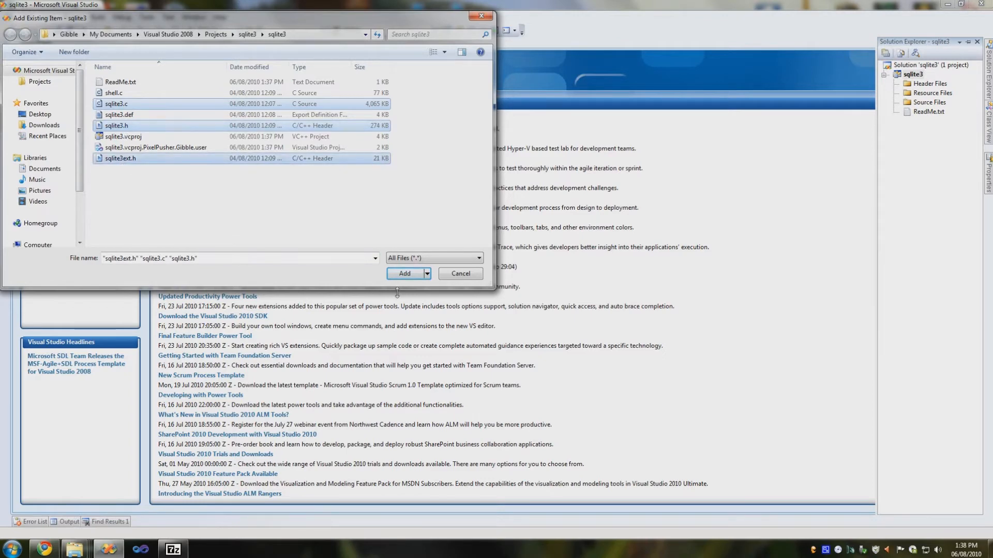
left_click(404, 274)
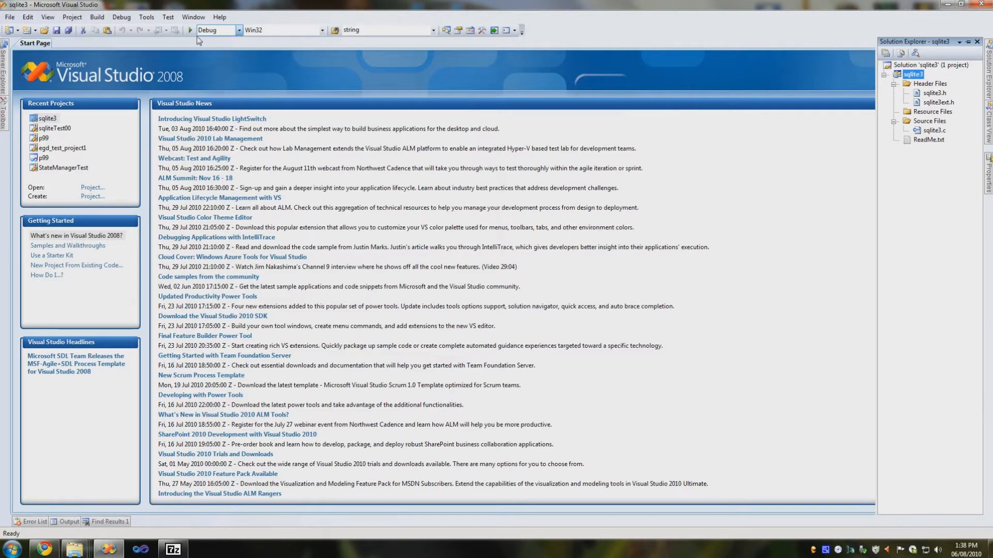
left_click(97, 16)
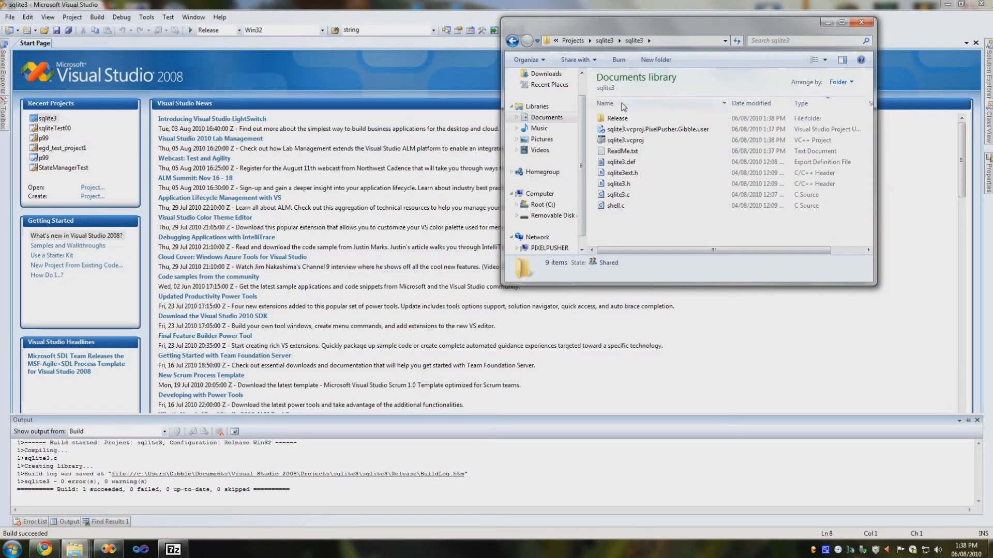
Step: Open the Release output folder and browse C:\SQLite3 into include\sqlite3
double_click(615, 118)
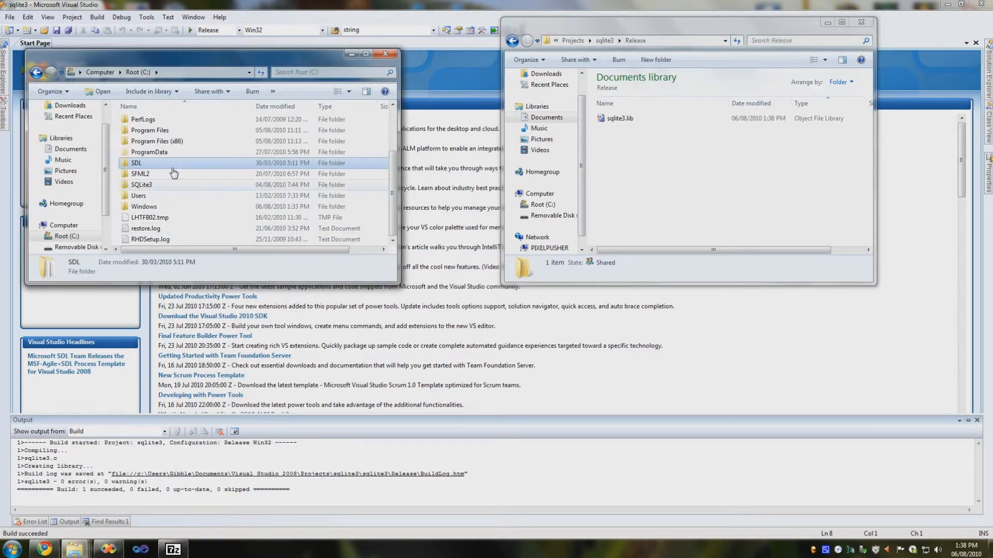
double_click(141, 184)
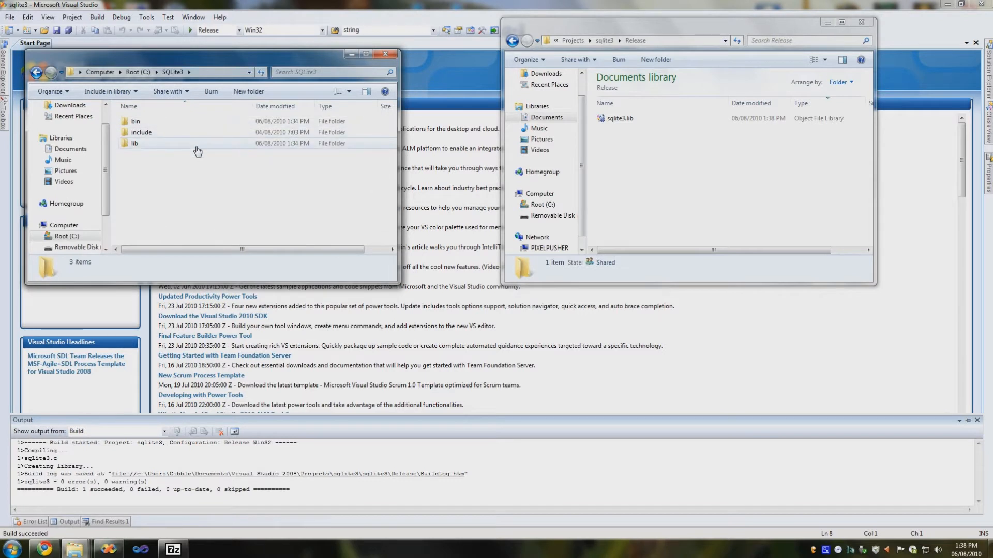
mouse_move(178, 146)
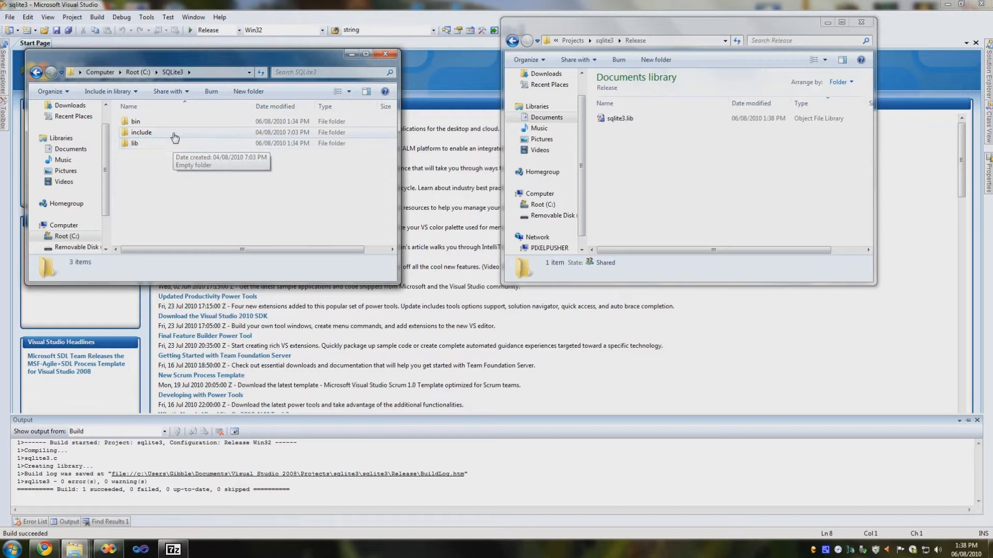
double_click(141, 132)
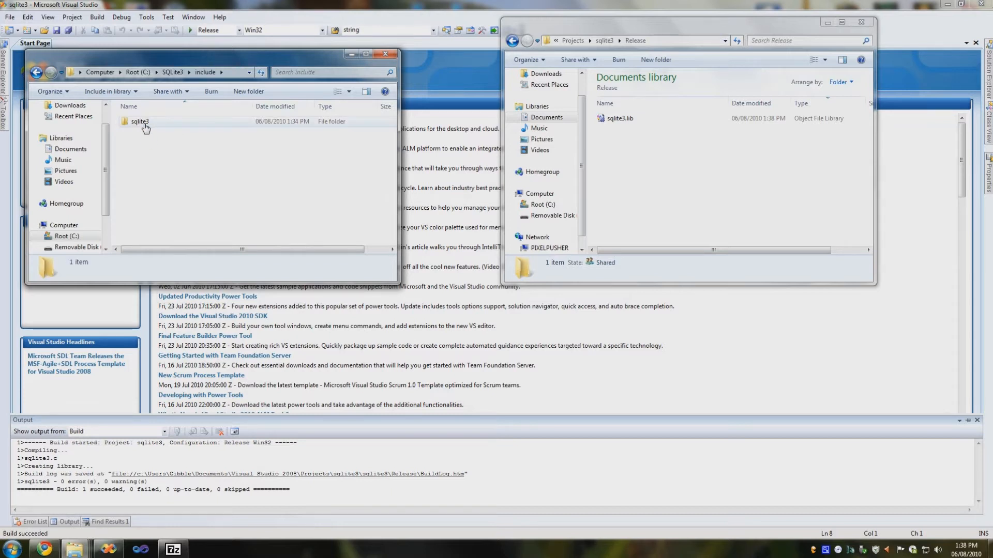
double_click(139, 121)
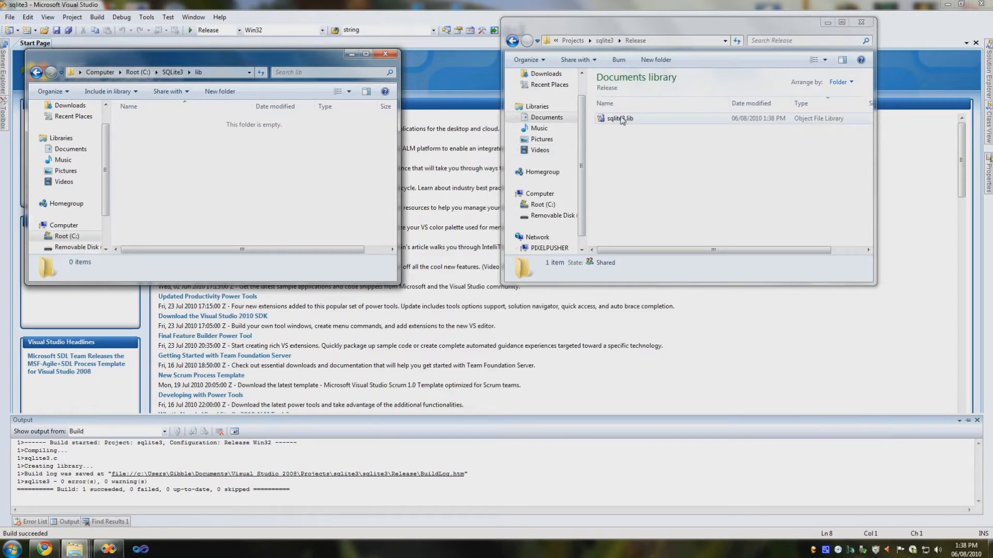
Step: Copy sqlite3.lib from Release and close the Release folder window
right_click(618, 118)
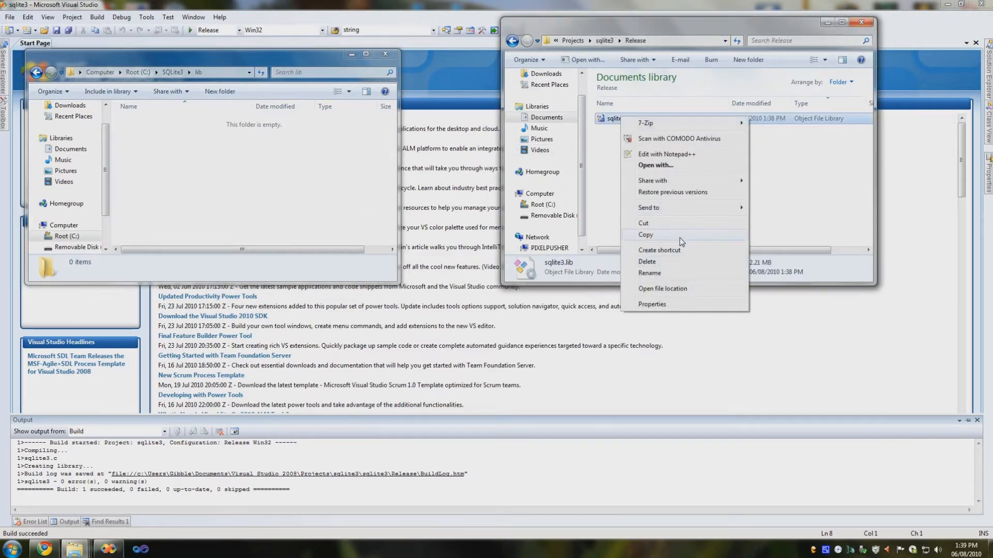
left_click(645, 235)
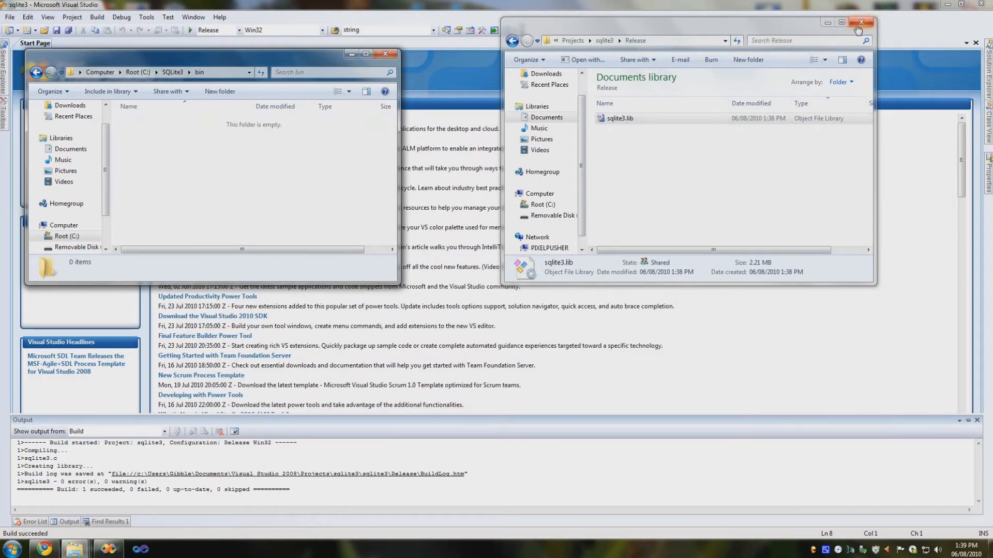
left_click(861, 22)
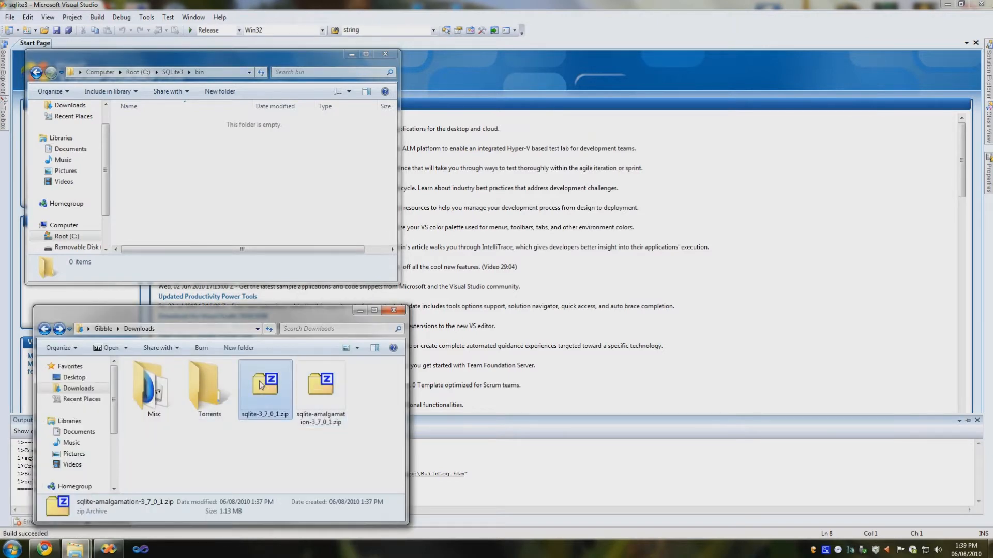
Step: Extract sqlite3.exe from sqlite-3_7_0_1.zip into C:\SQLite3\bin and close Downloads
double_click(265, 380)
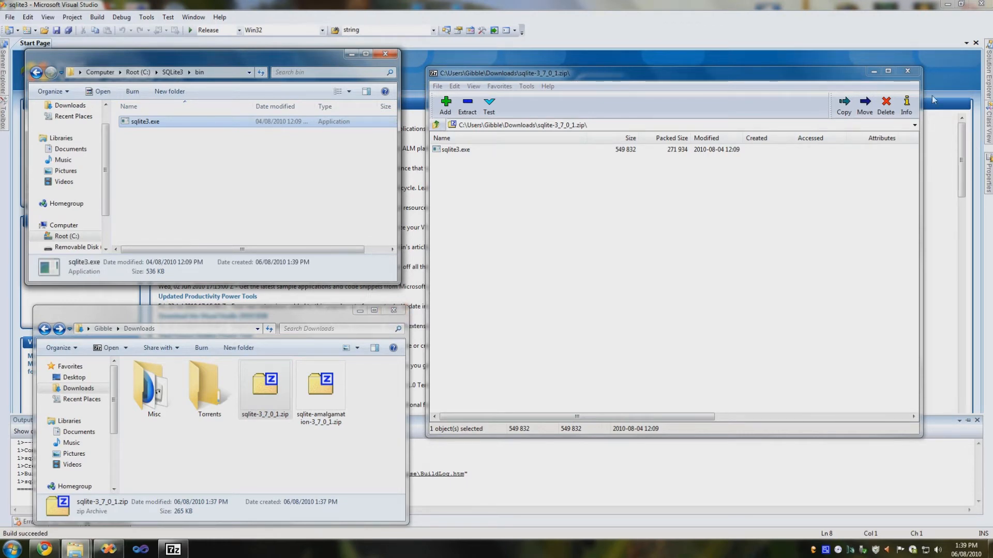
left_click(907, 70)
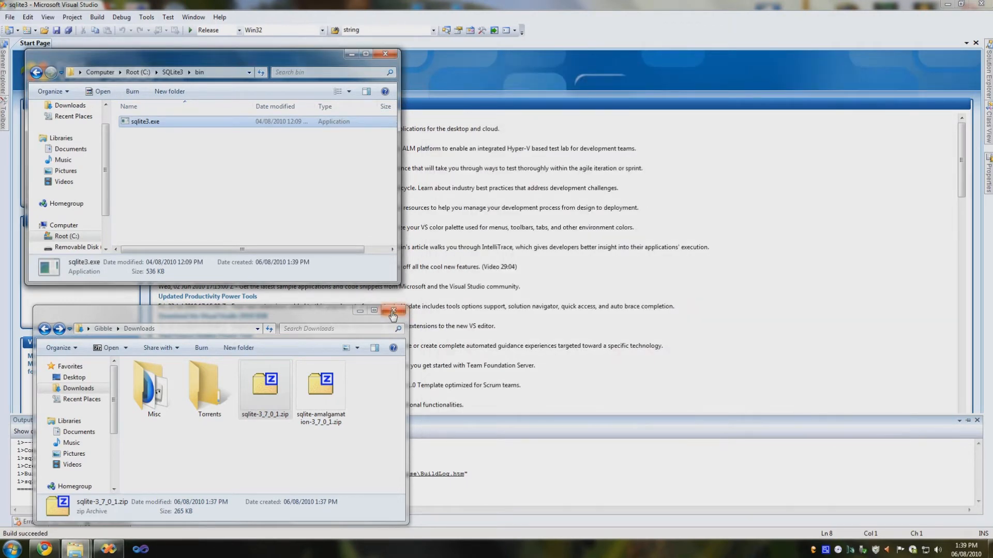
left_click(392, 311)
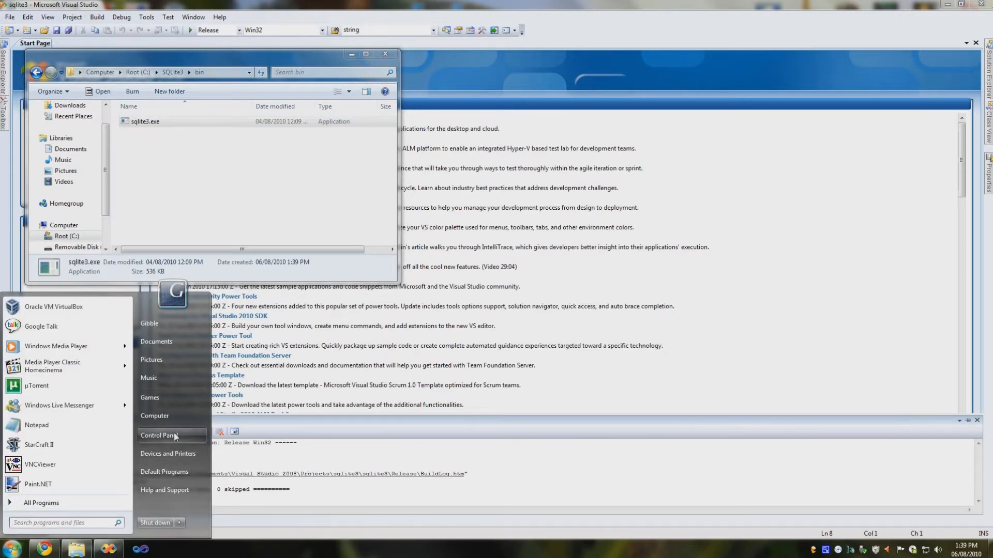
Step: Edit the system Path environment variable to end with C:\SQLite3\bin, then close System
left_click(157, 435)
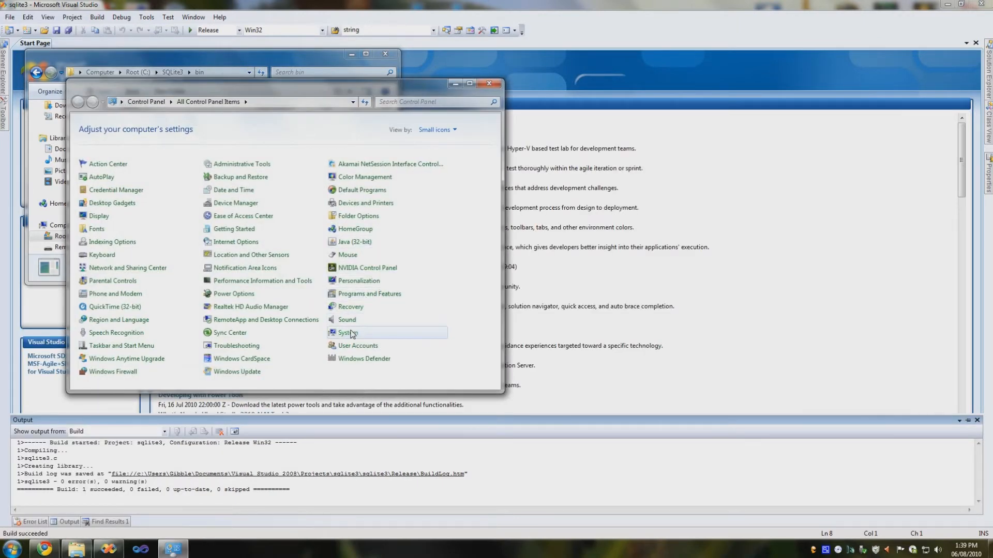
left_click(347, 332)
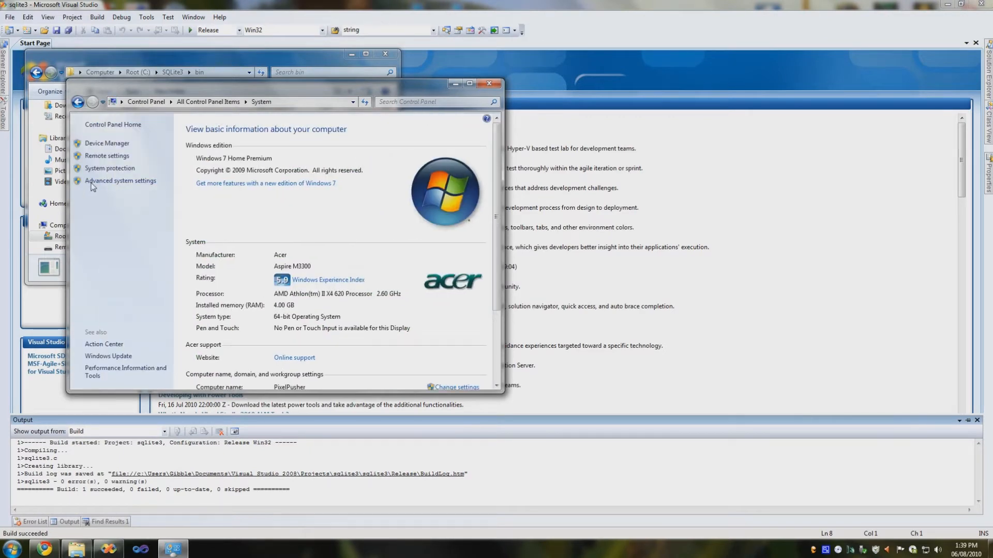
left_click(120, 180)
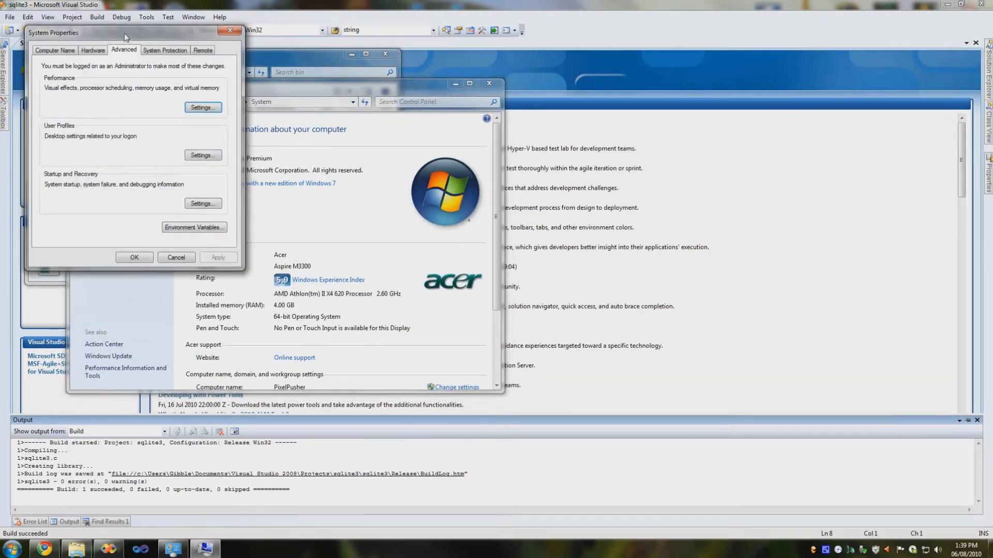
left_click(195, 228)
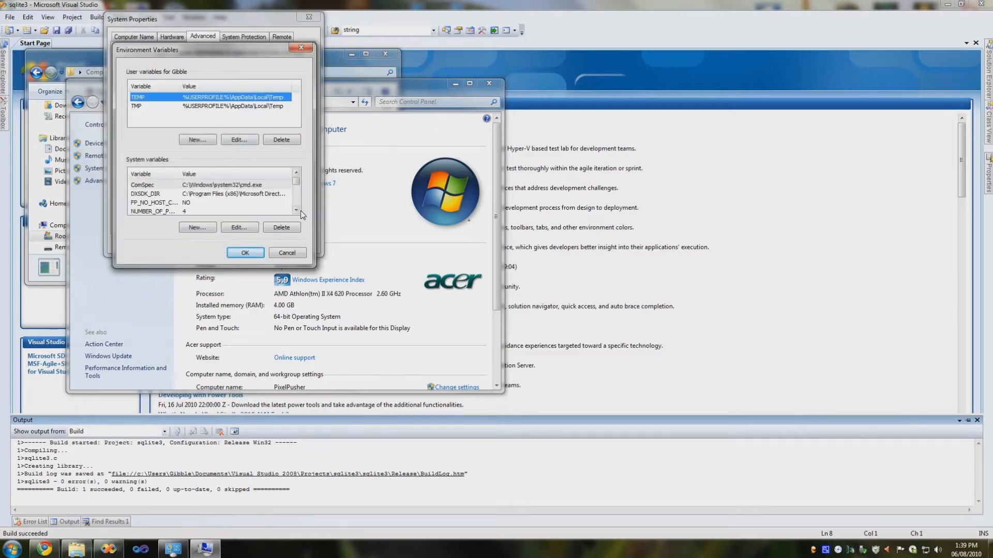
left_click(239, 227)
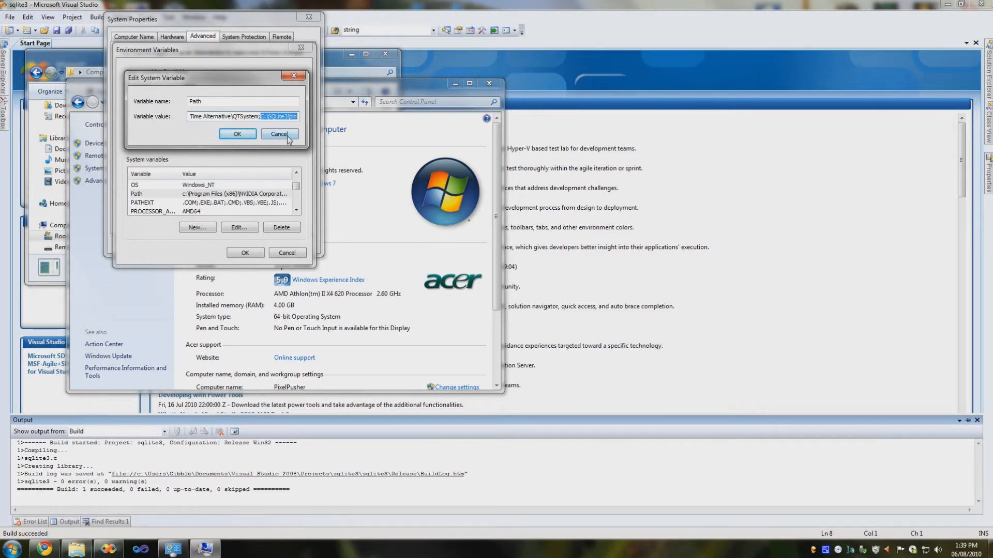
left_click(279, 133)
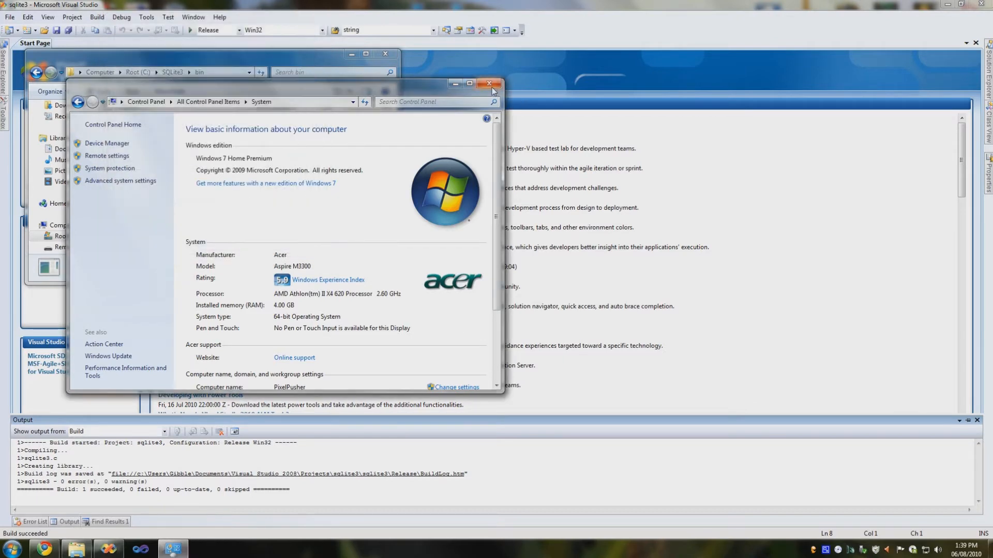
left_click(488, 83)
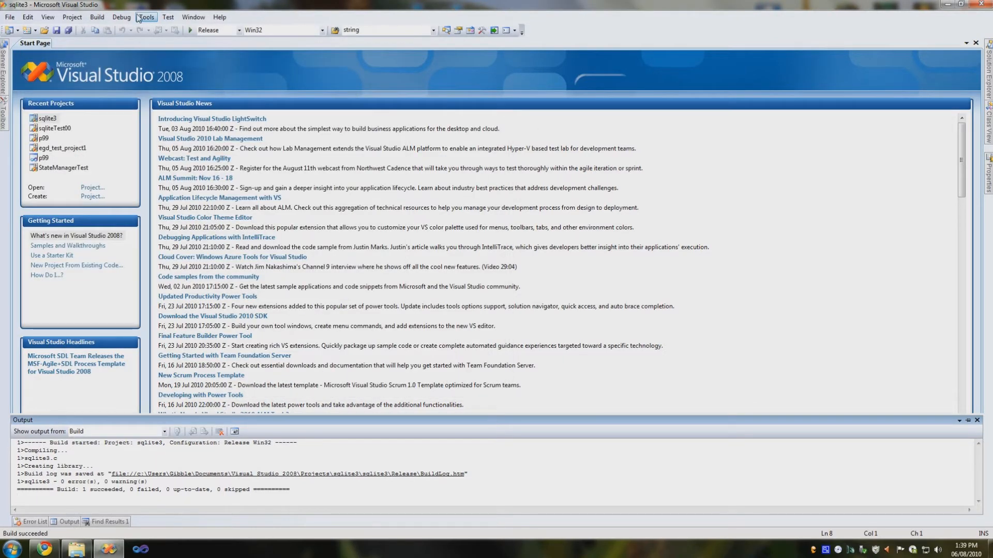
Step: Check that VC++ Directories Include files list C:\SQLite3\include
left_click(145, 16)
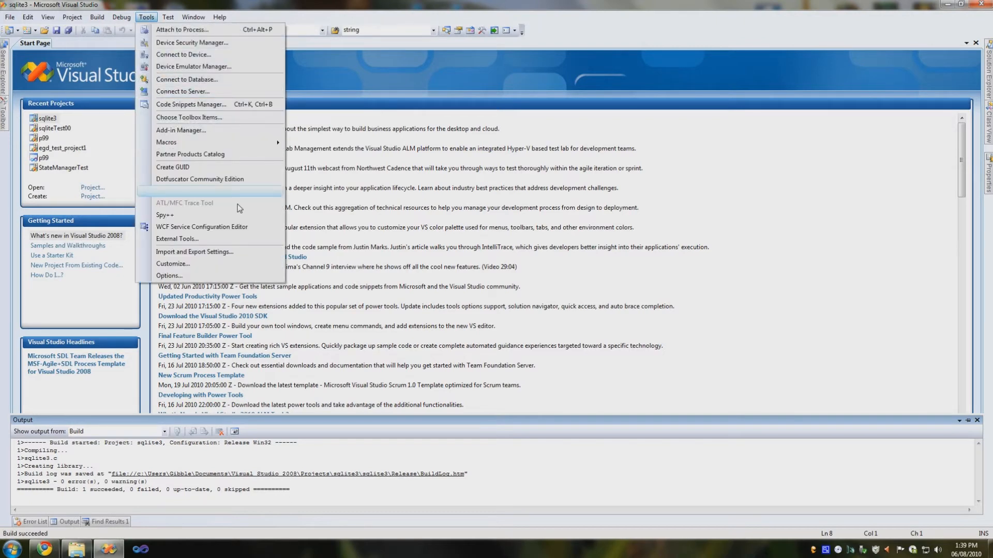
left_click(169, 275)
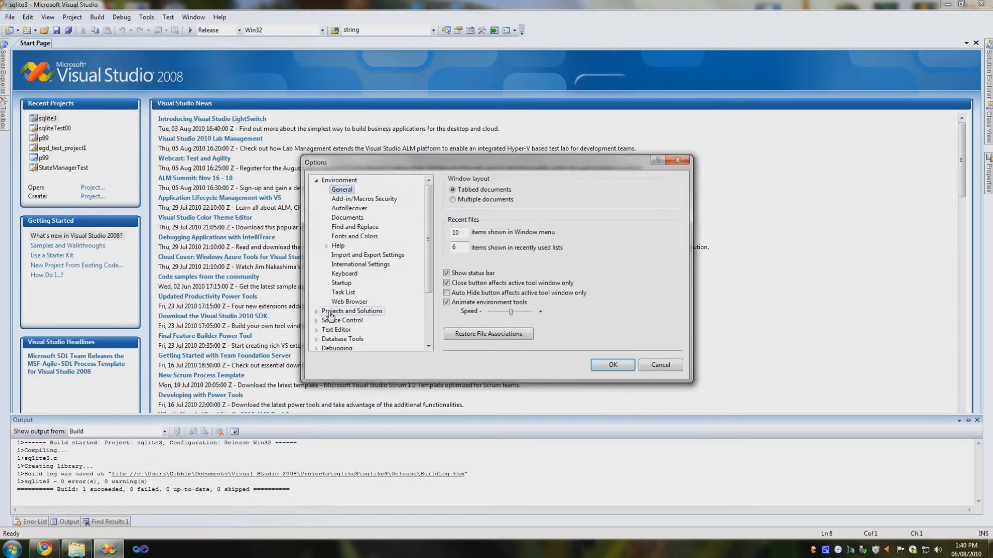
left_click(316, 311)
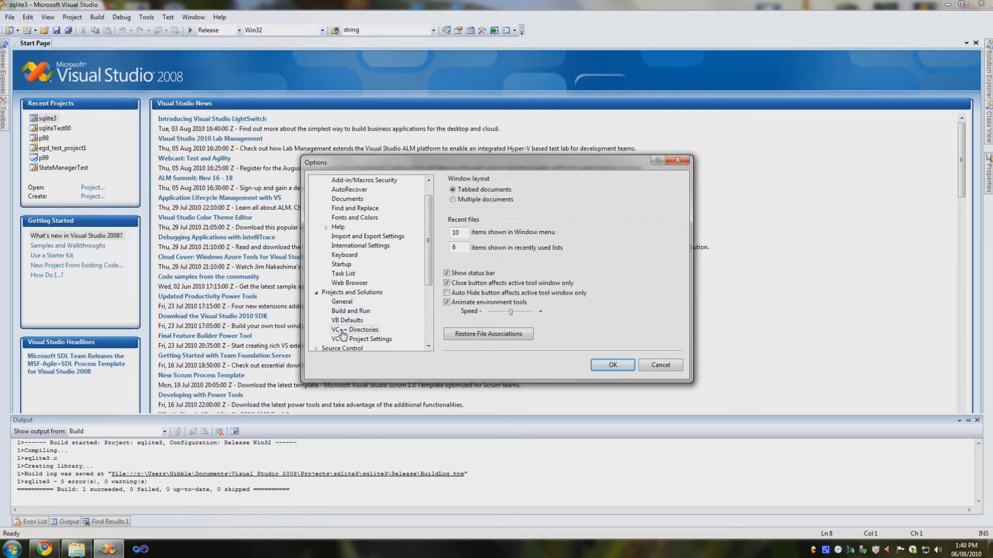
left_click(355, 330)
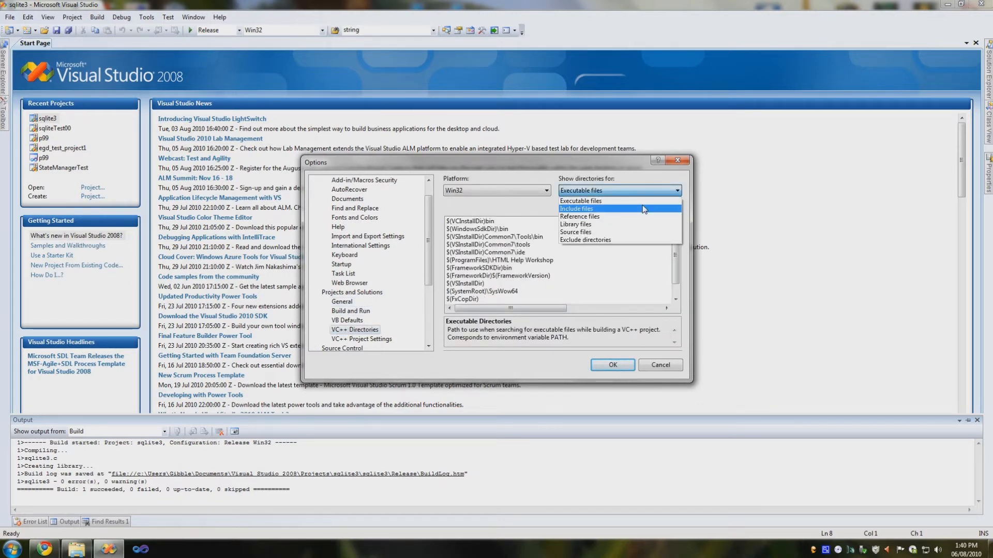
left_click(575, 209)
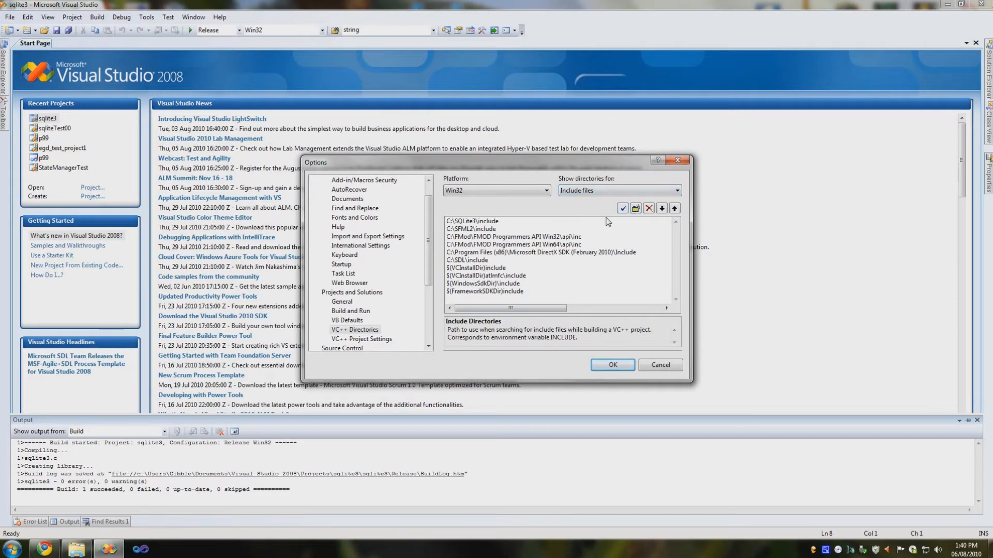
left_click(472, 221)
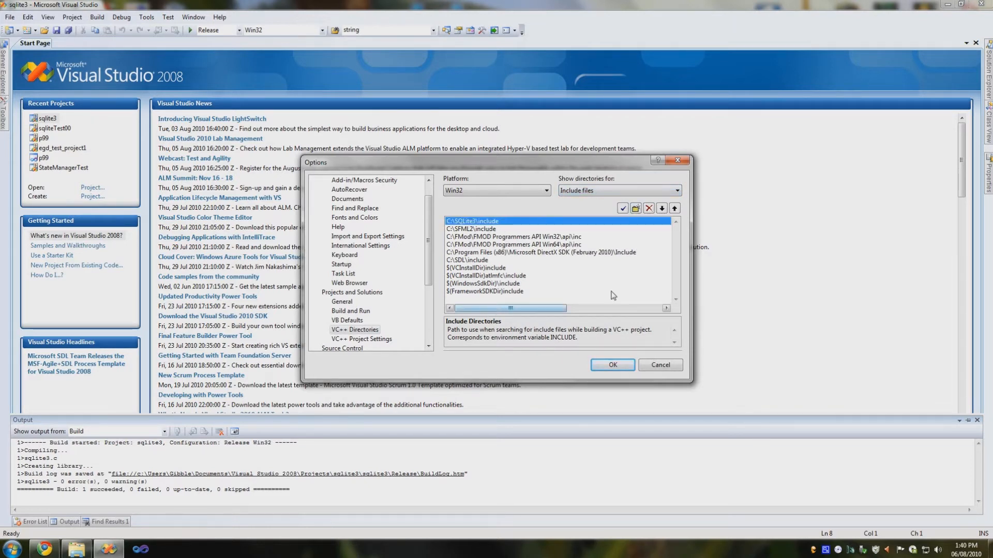
Step: Check that Library files list C:\SQLite3\lib, confirm Options, and close the sqlite3 project
left_click(677, 190)
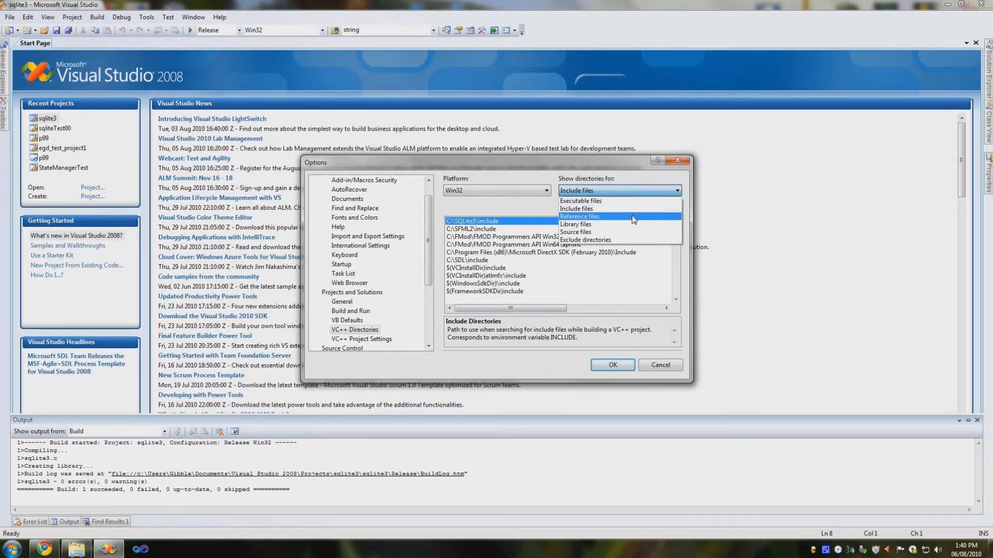
left_click(575, 224)
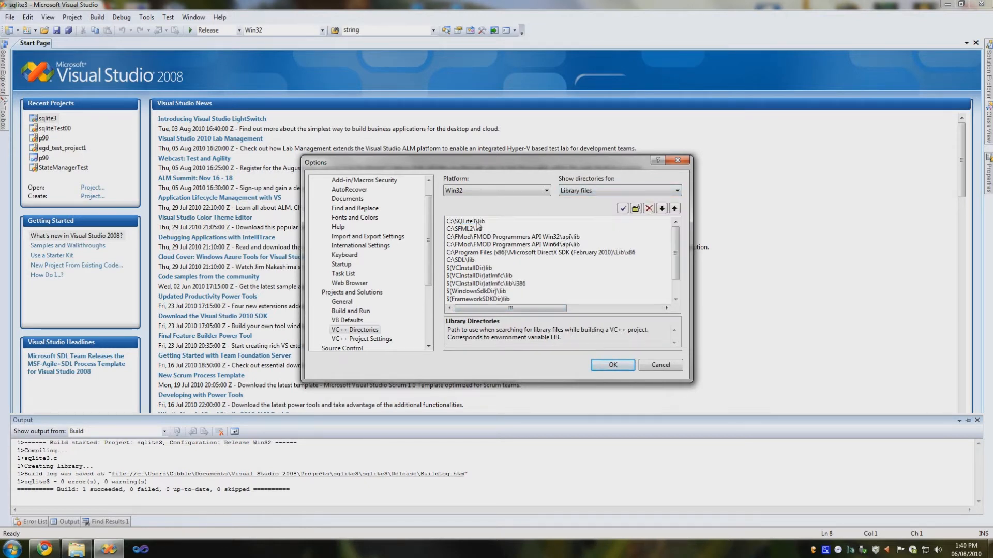
left_click(481, 228)
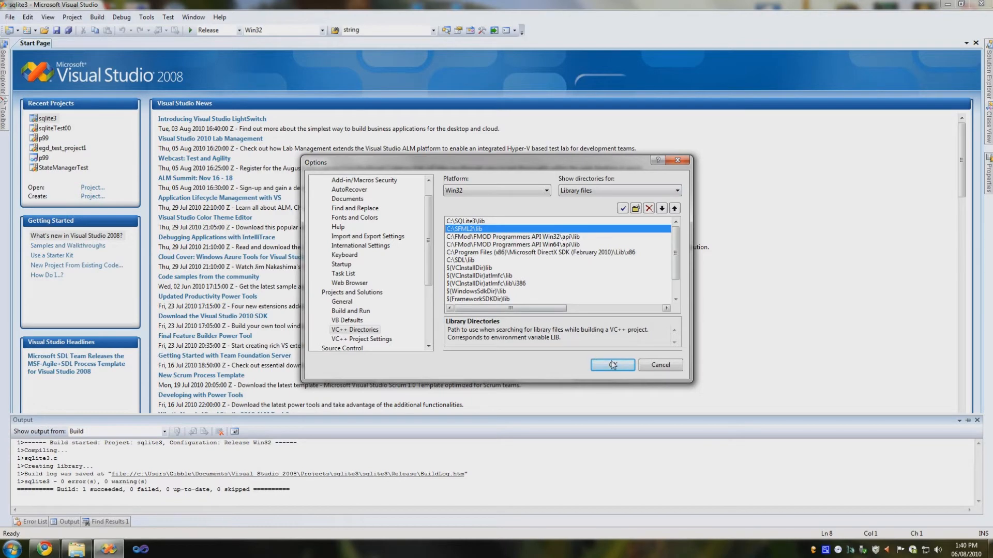
left_click(611, 365)
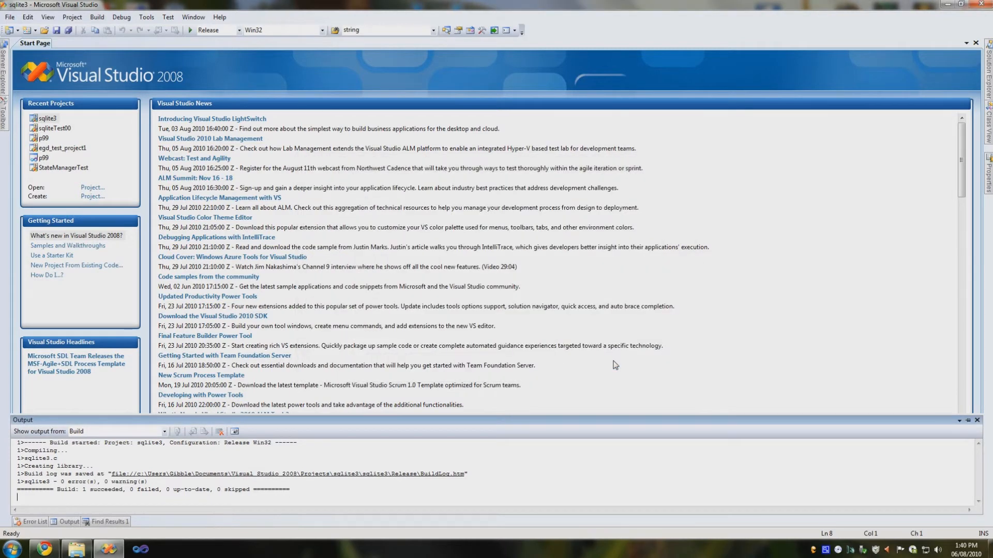
left_click(9, 16)
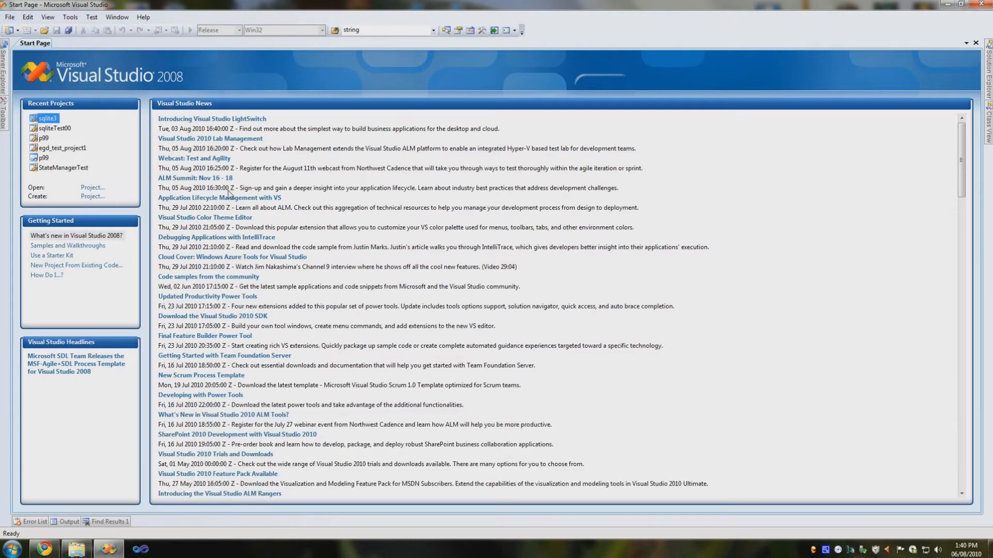
mouse_move(213, 157)
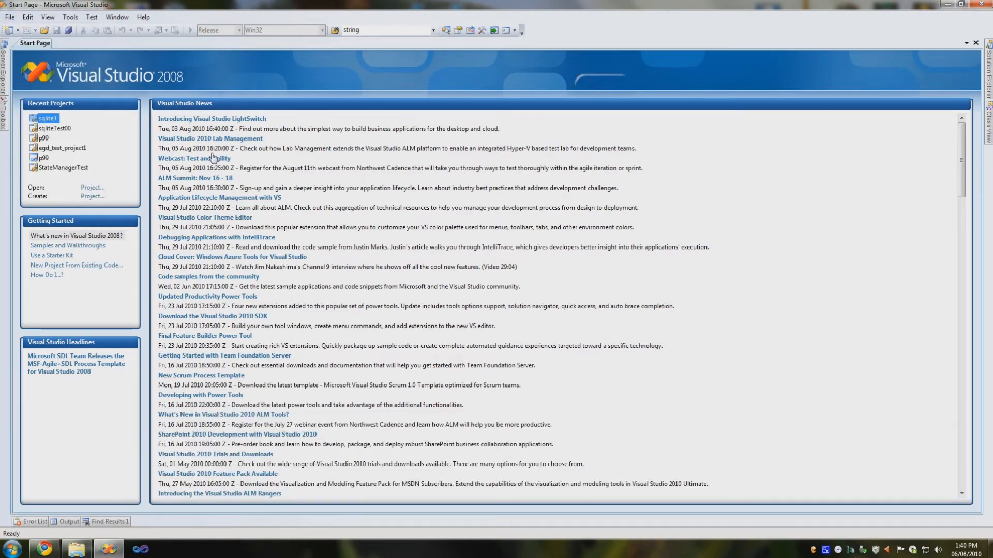
mouse_move(107, 150)
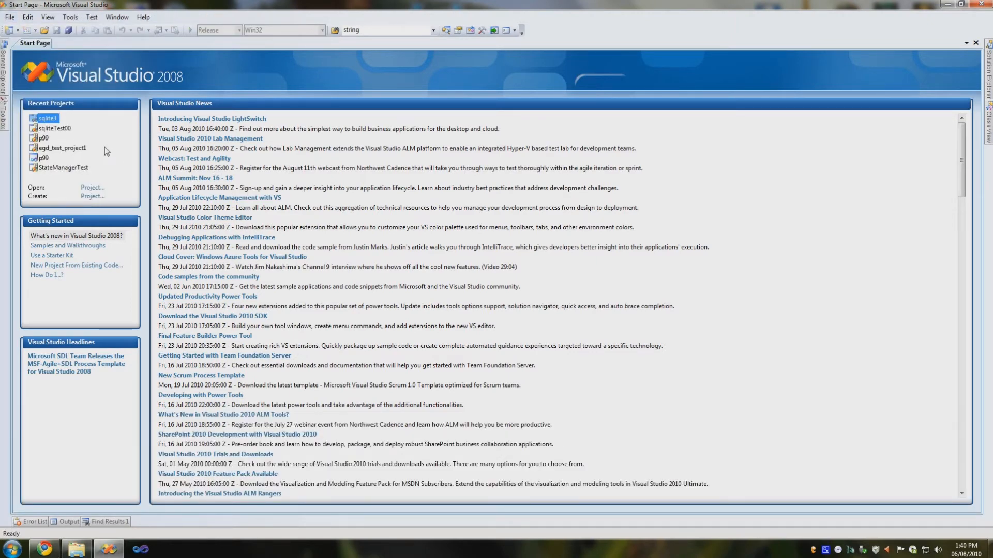
Step: Open the sqliteTest00 project from Recent Projects and view its main.cpp query code
double_click(54, 128)
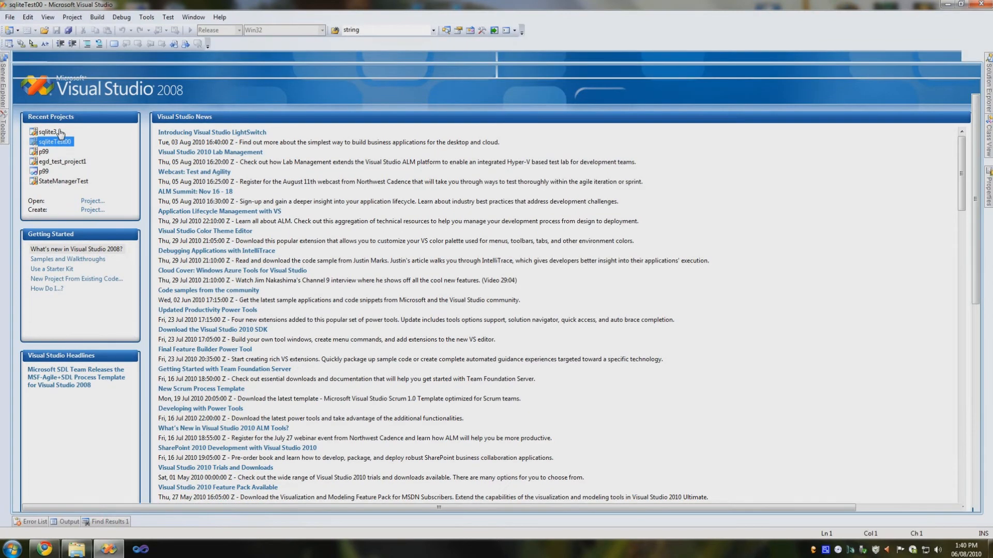
double_click(53, 141)
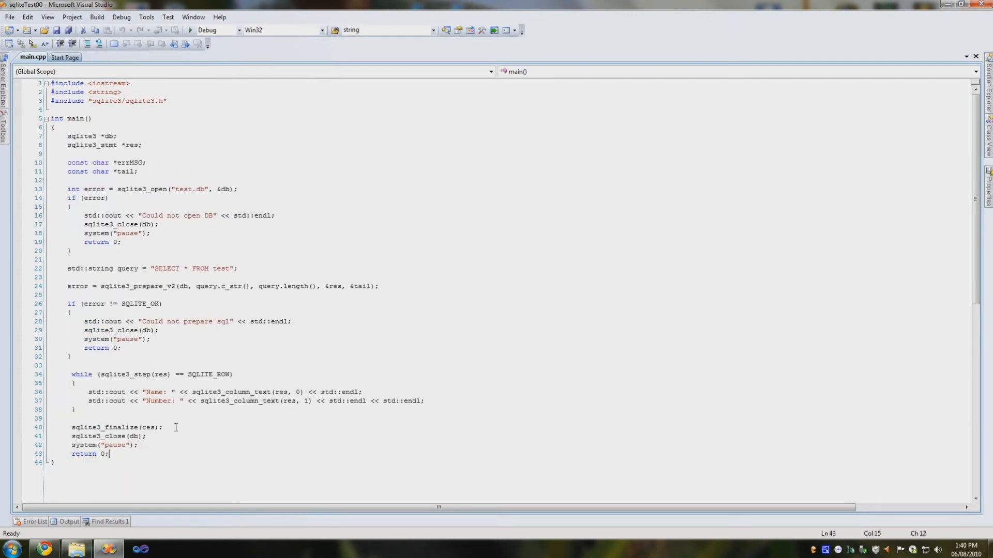
left_click(72, 17)
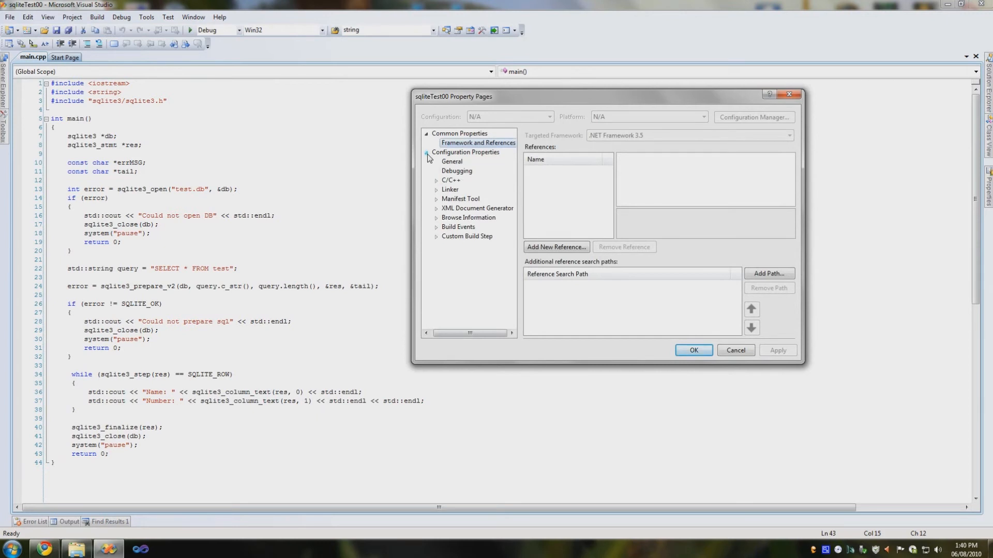
Step: Set Linker > Input Additional Dependencies to sqlite3.lib and confirm the properties
left_click(435, 152)
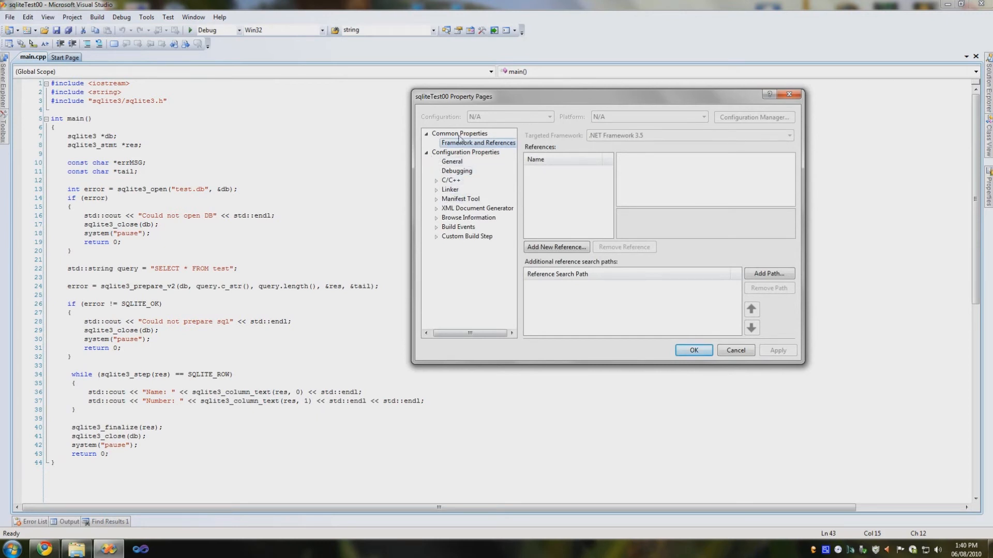
left_click(437, 190)
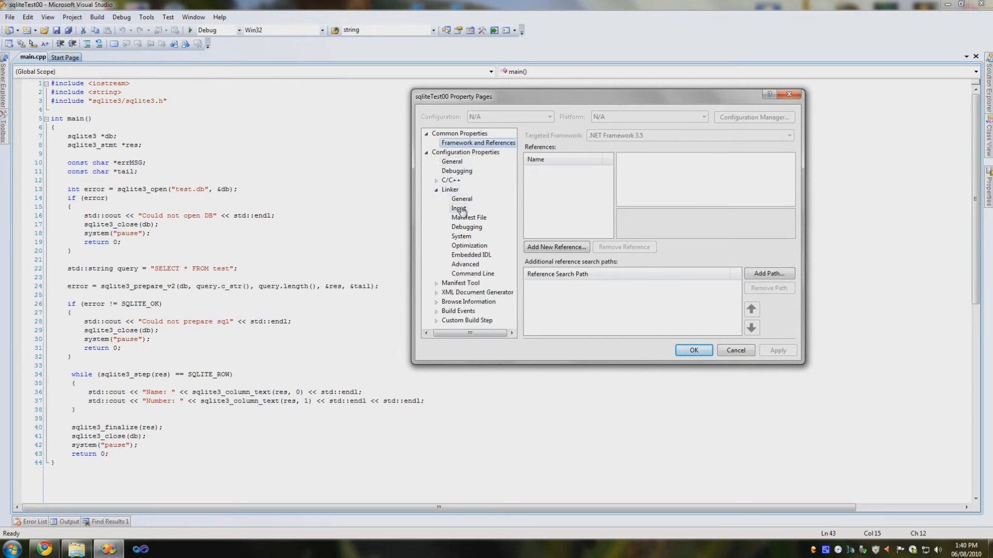
left_click(458, 208)
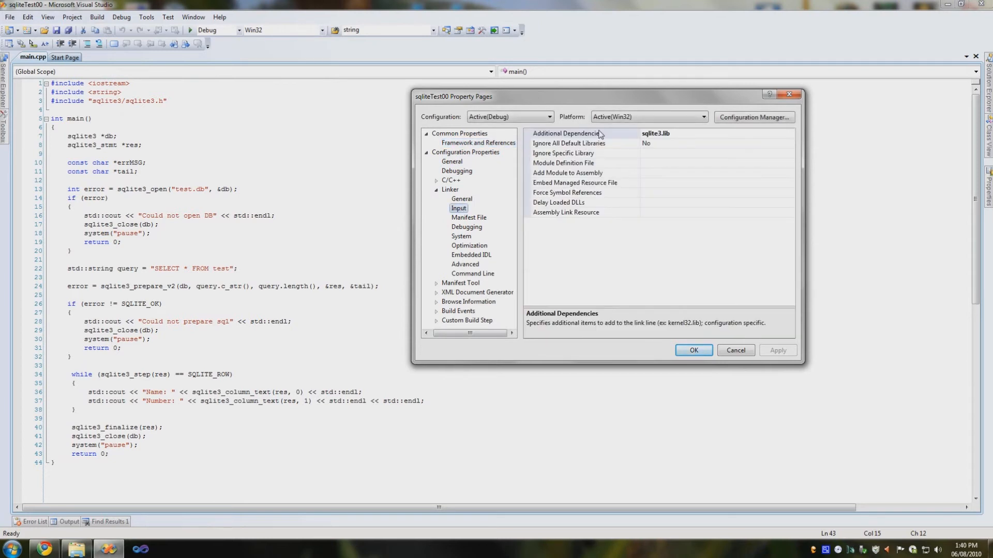
mouse_move(624, 143)
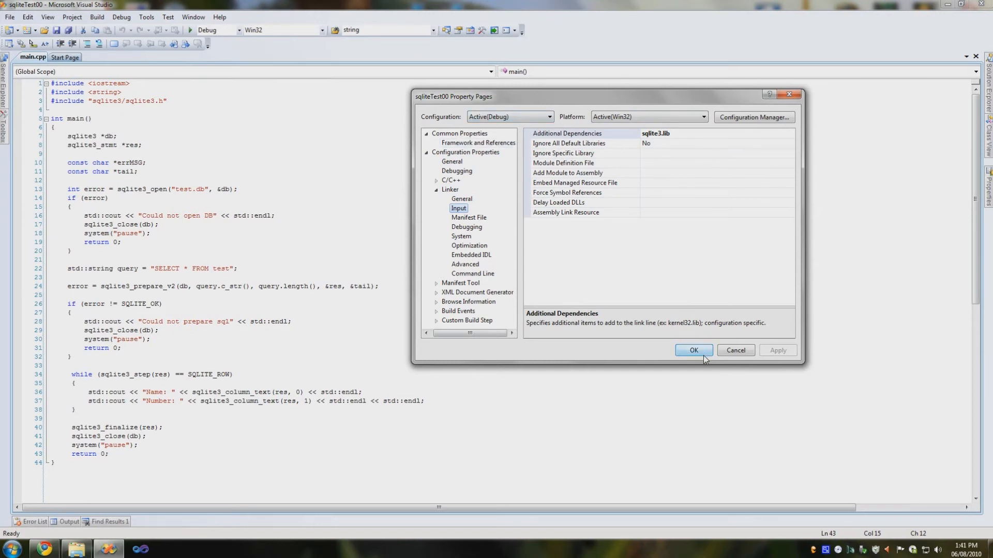
left_click(693, 350)
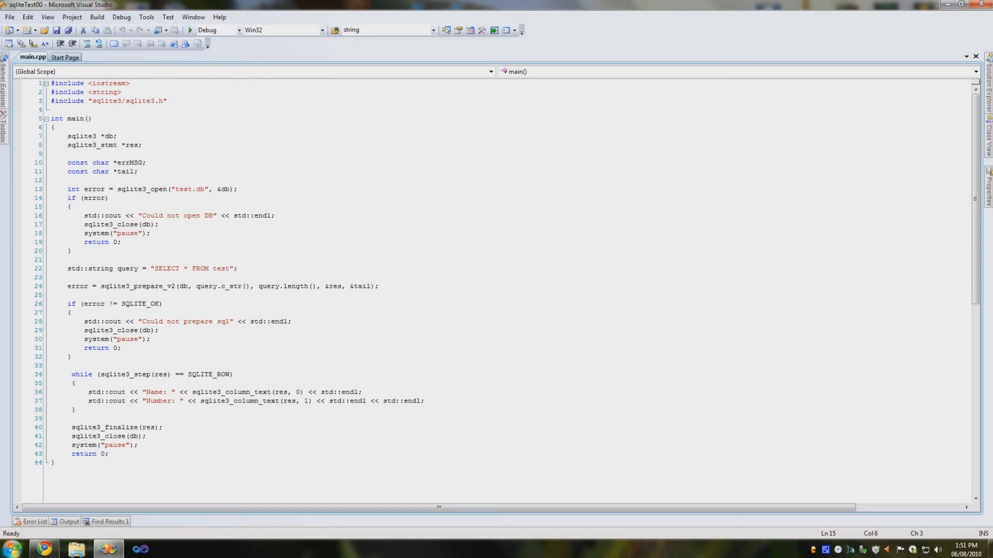
Step: Open a command prompt, change to C:\, and launch sqlite3 on test.db
left_click(11, 548)
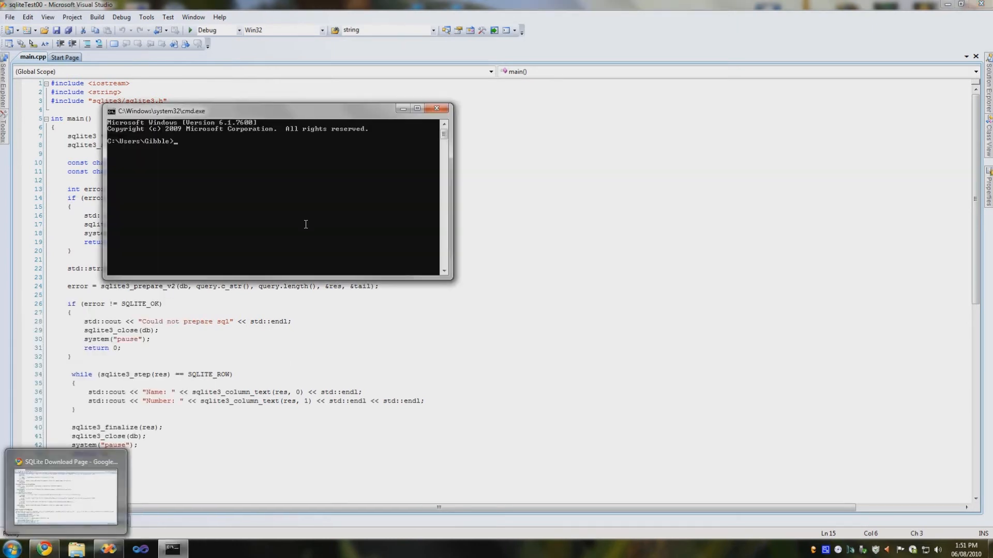
type("cd C:\\")
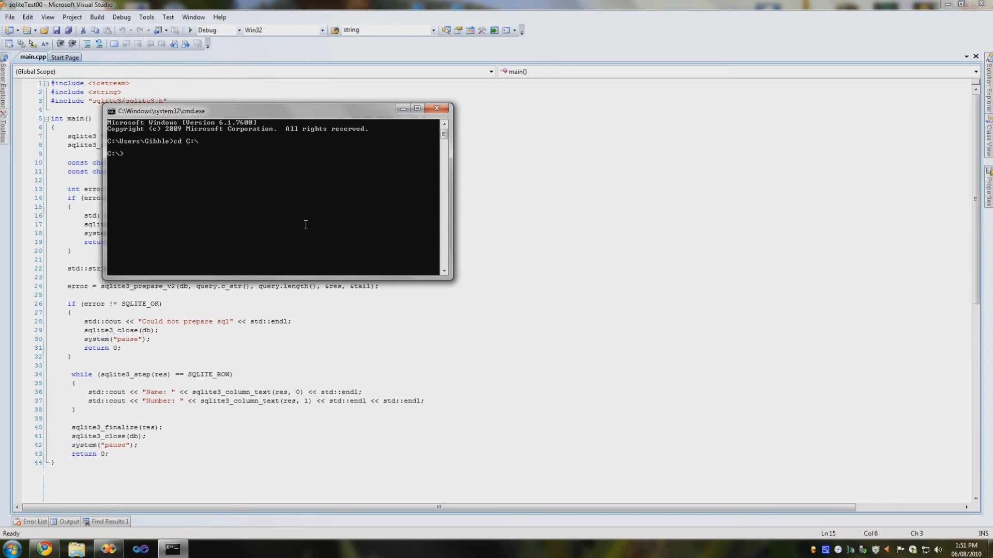
type("sqlite3")
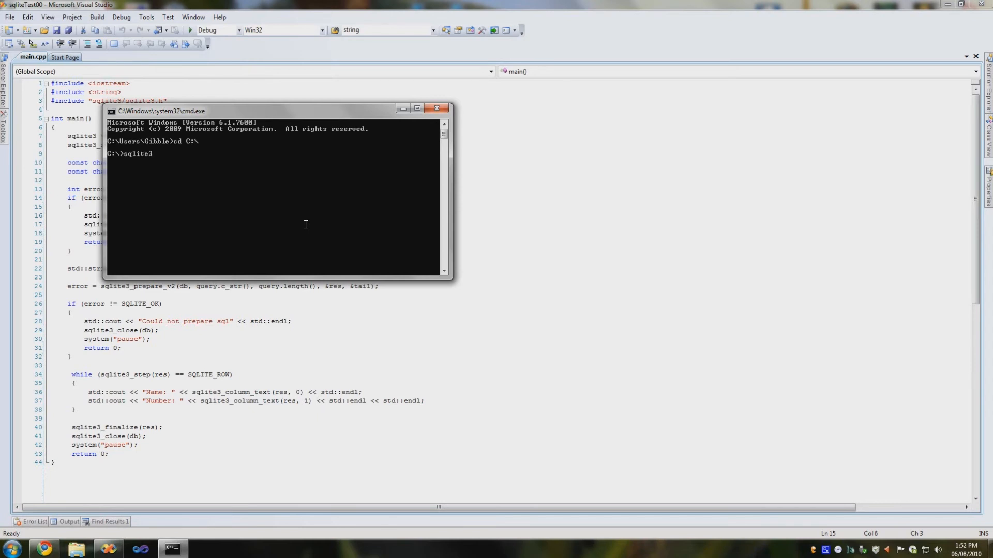
type("test.db")
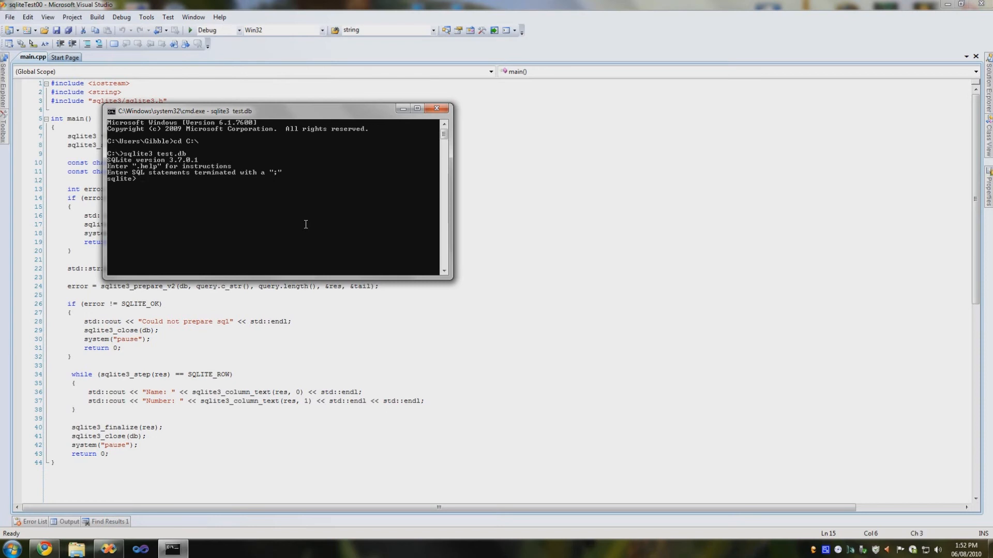
Step: Run CREATE TABLE test (ID smallint, NAME varchar(10)); at the sqlite prompt
type("CREATE TABLE test")
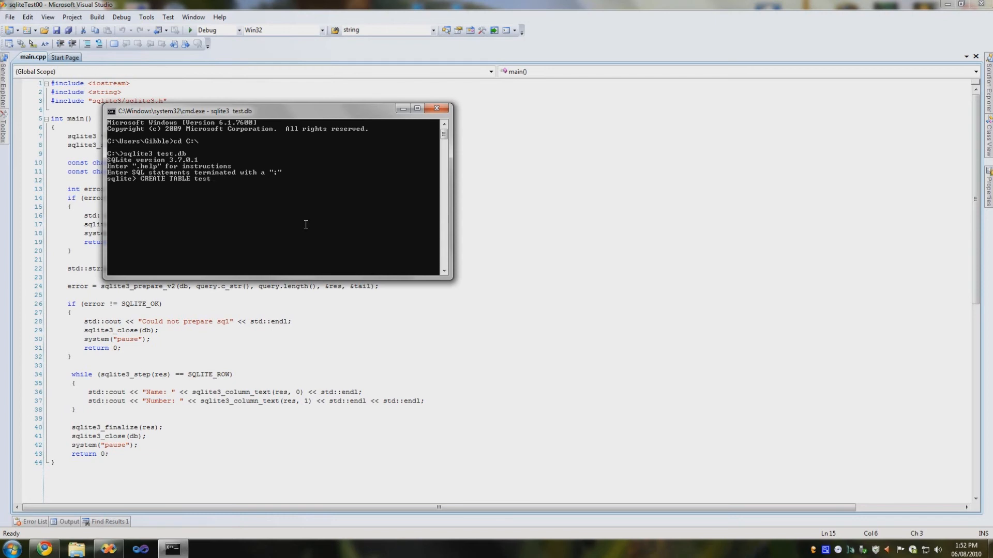
type("(")
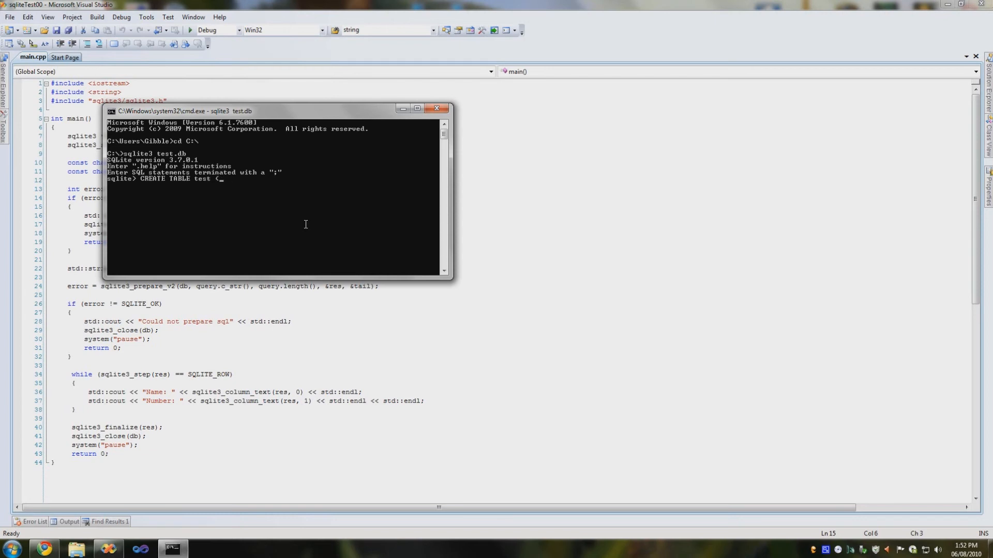
key("enter")
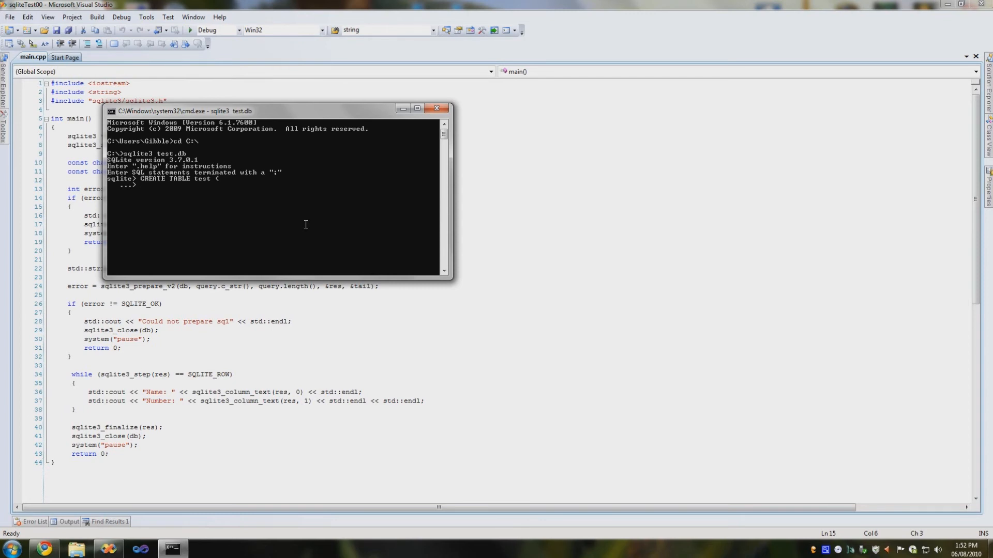
type("ID s")
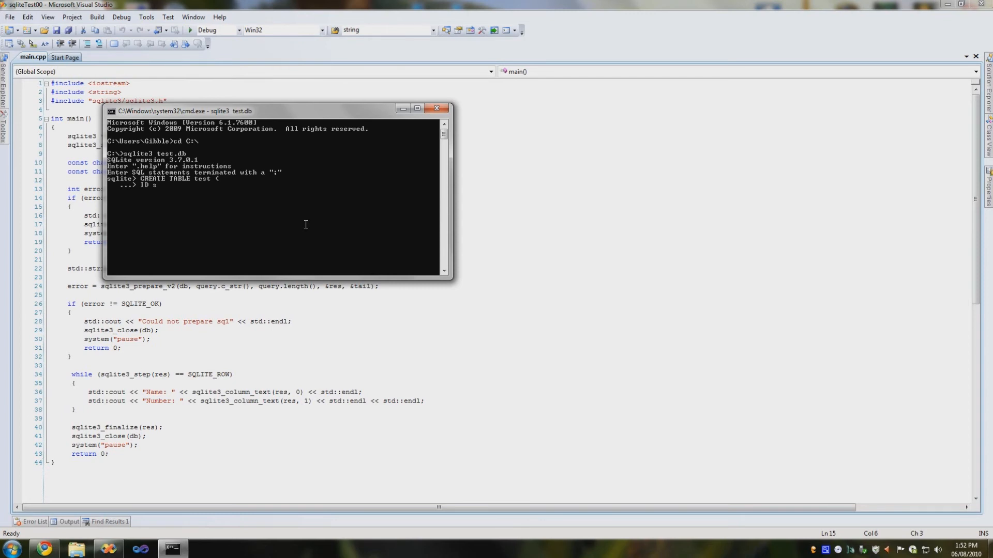
type("mallint,")
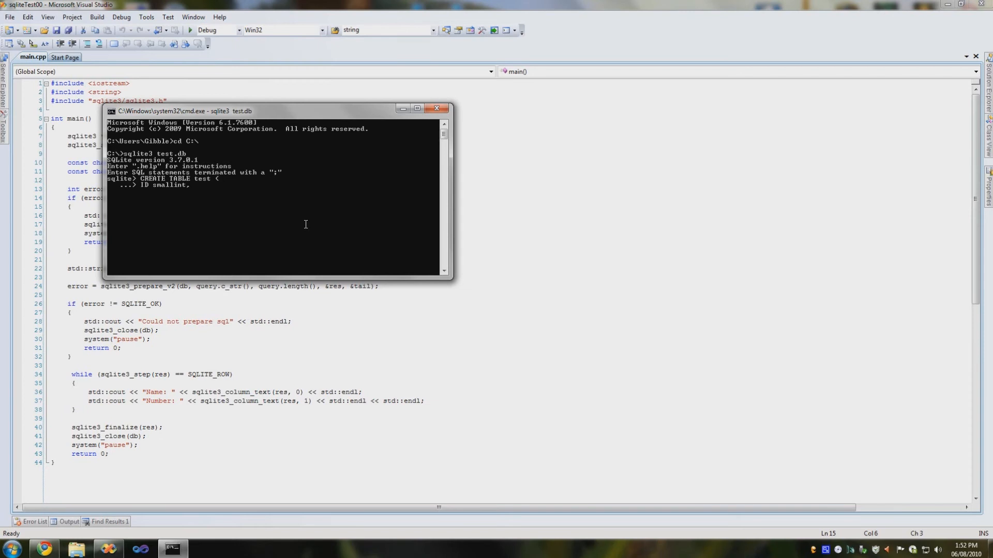
type("N")
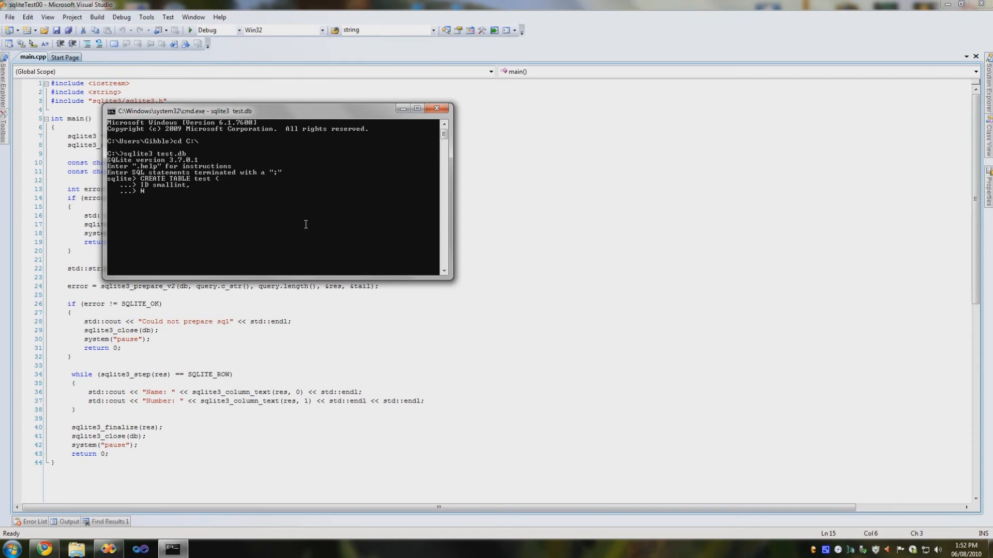
type("NAME v")
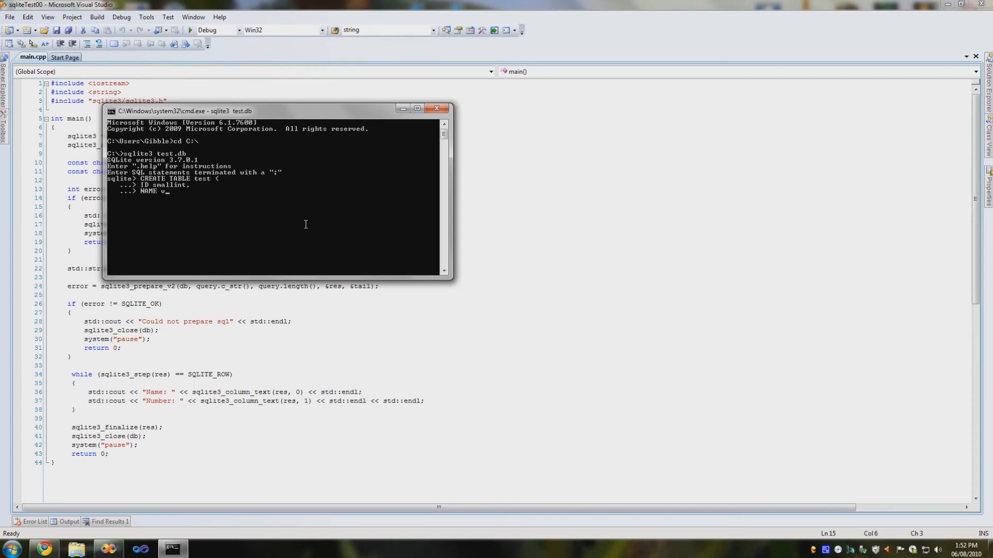
type("archar")
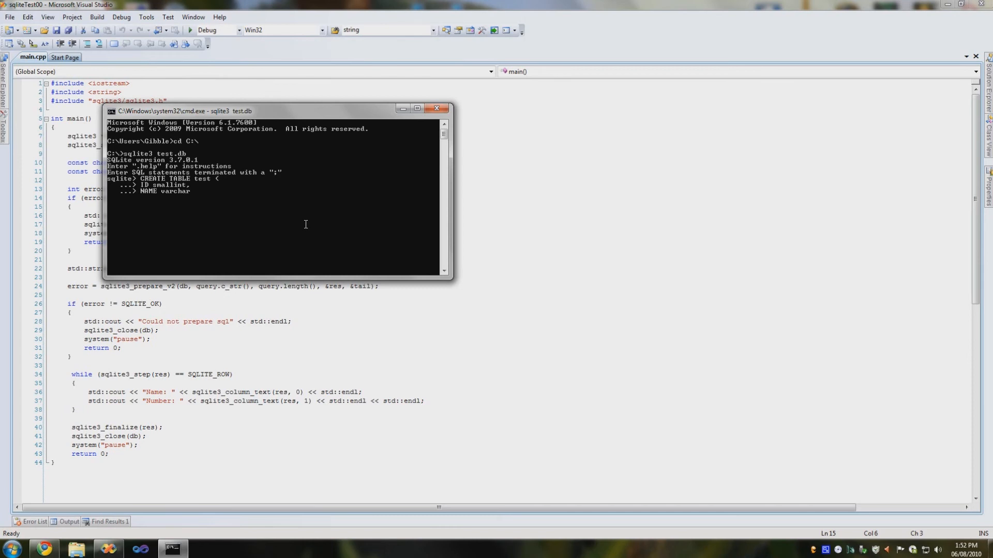
type("(10)")
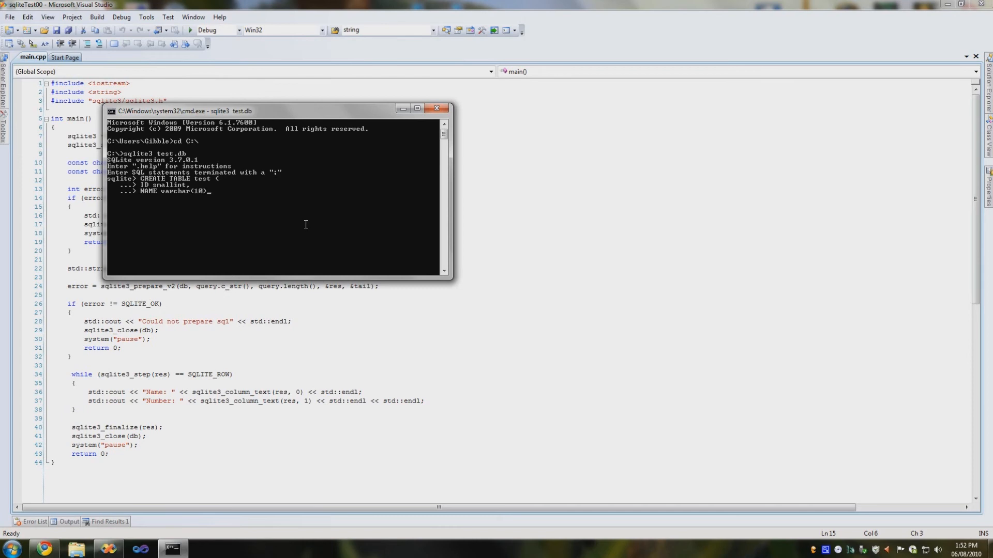
type(")")
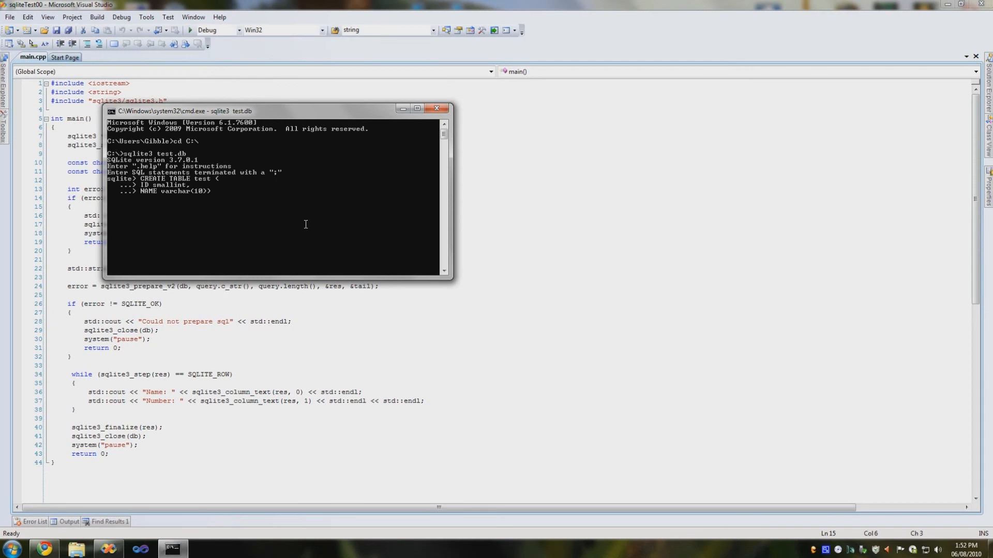
type(");")
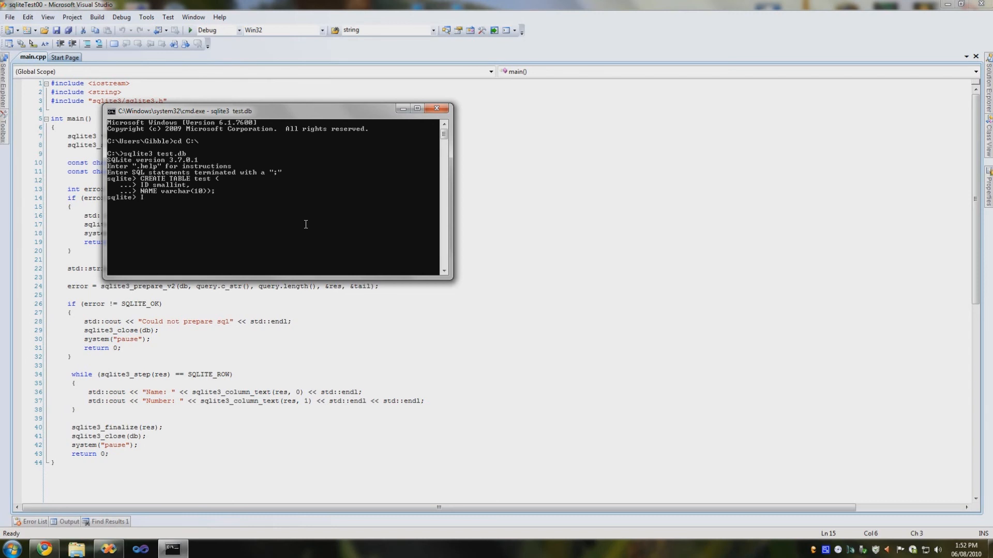
Step: Run INSERT INTO test VALUES (5, "HELLO WORLD"); in the sqlite3 shell
type("INSERT INTO test")
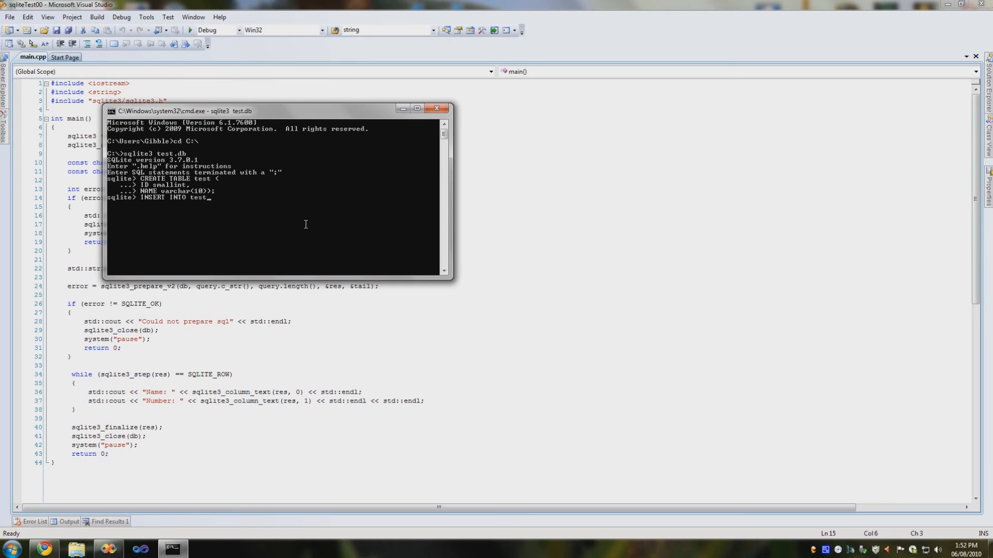
type("VALU")
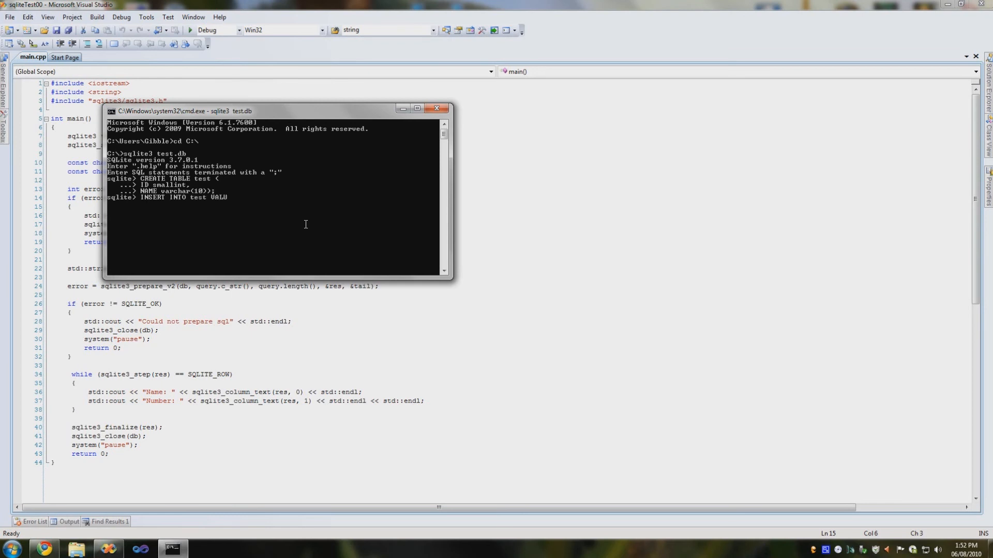
type("ES (5,")
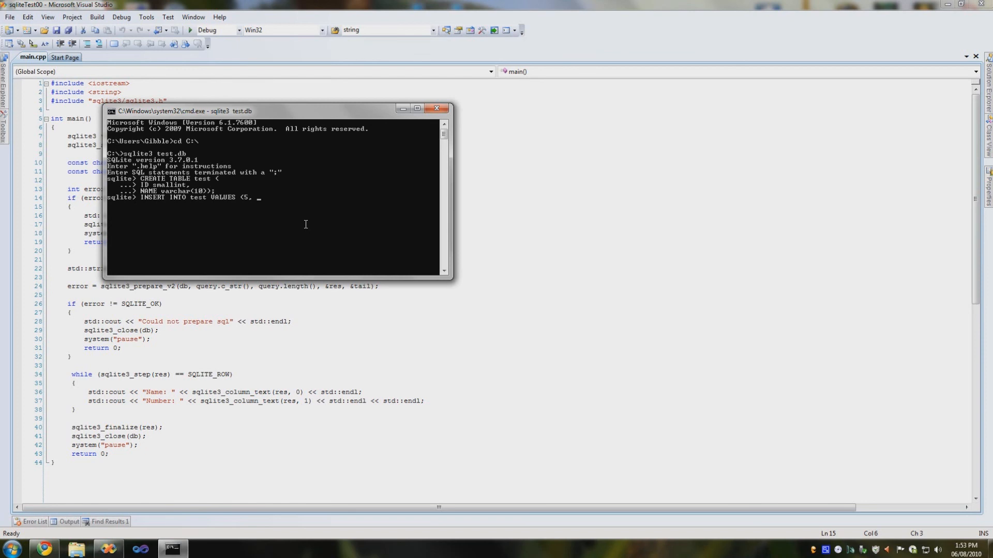
type("\"HELLO")
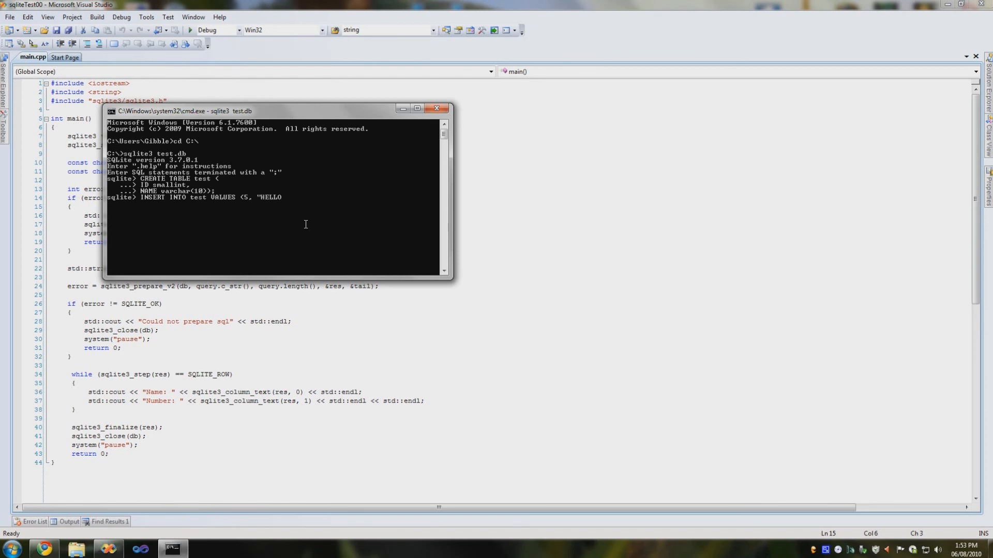
type("WORLD")
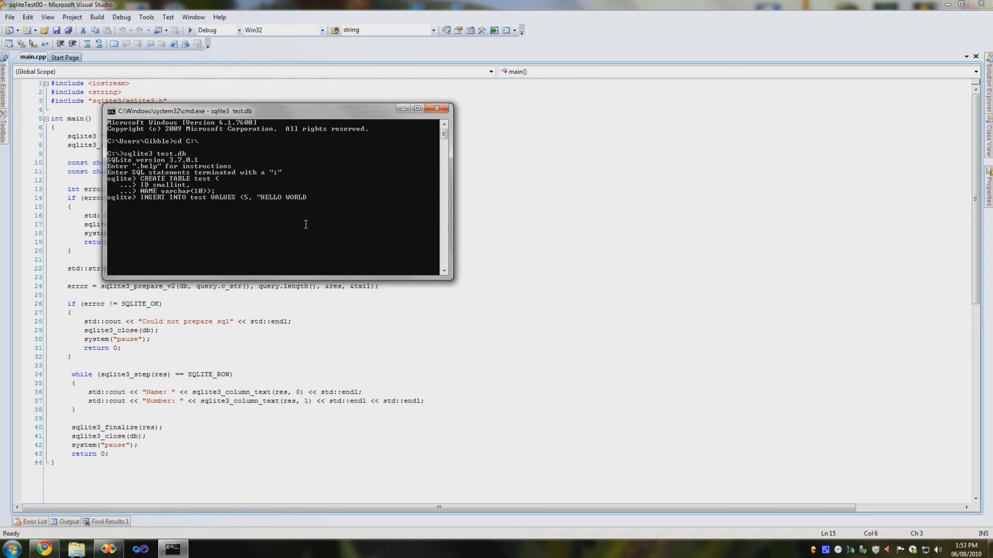
type("\")")
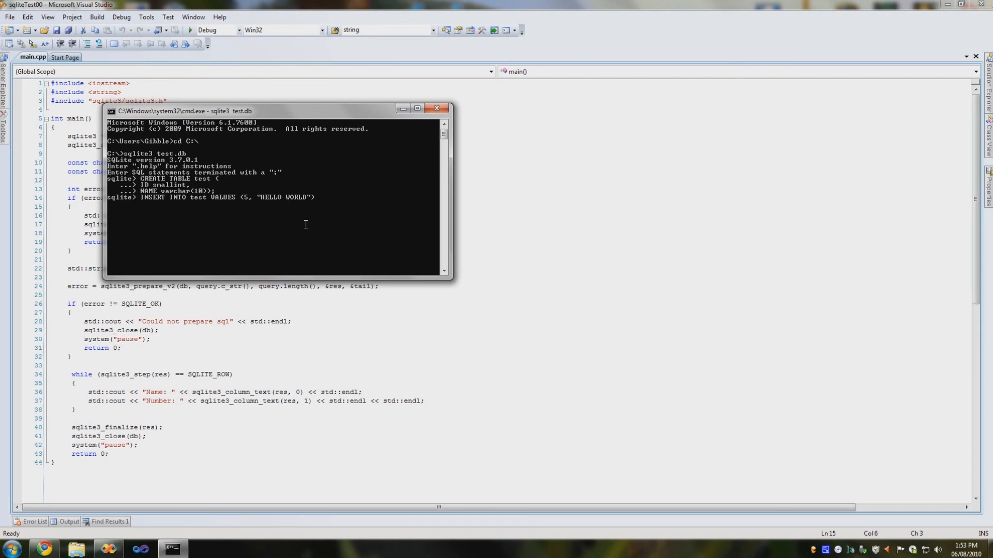
key("Return")
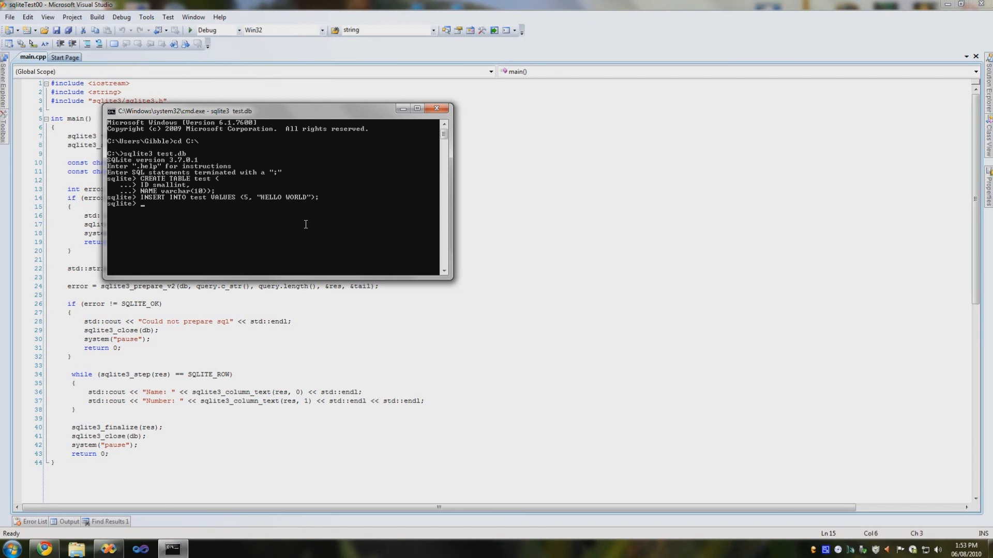
key("Return")
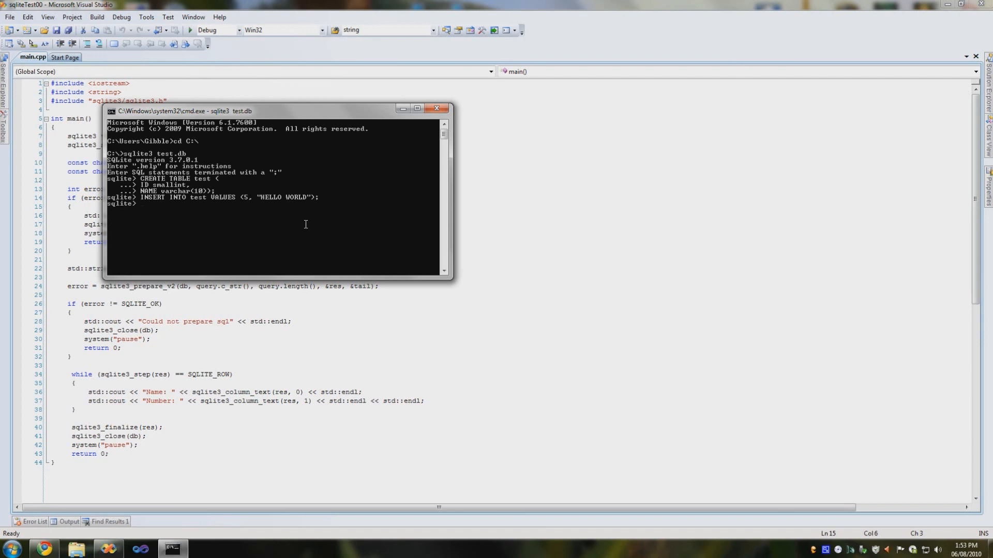
Step: Query SELECT * from test; to see 5|HELLO WORLD, then start typing .exit
type("S")
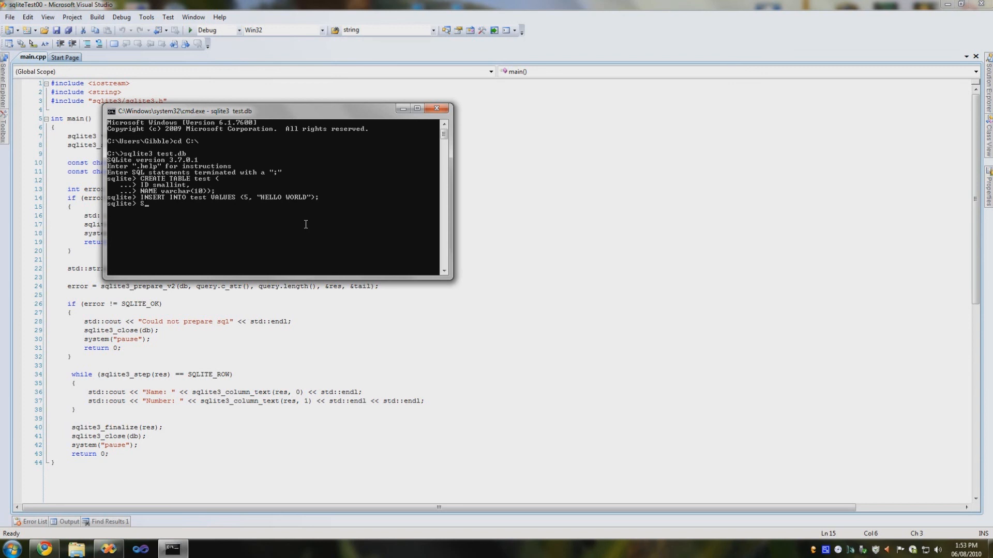
type("SELECT")
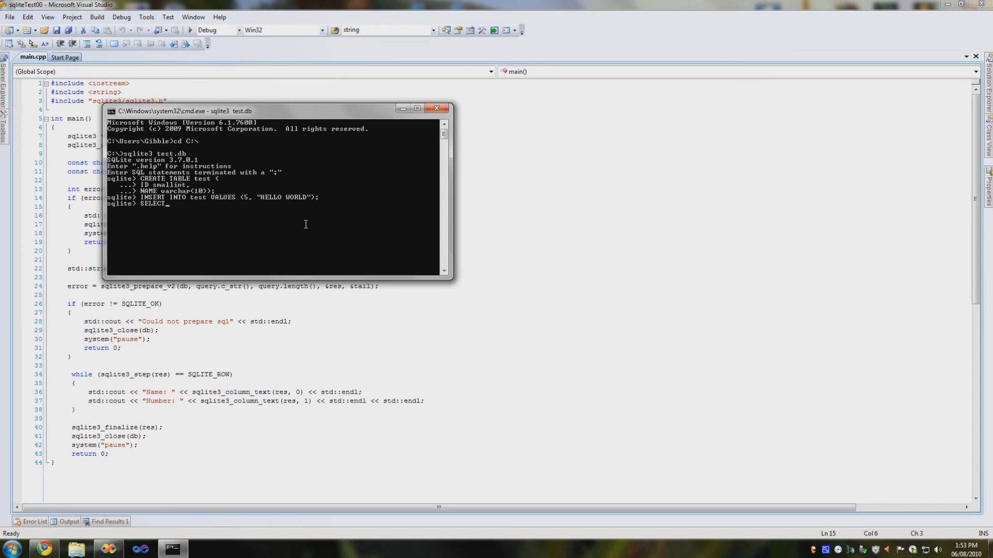
type("* f")
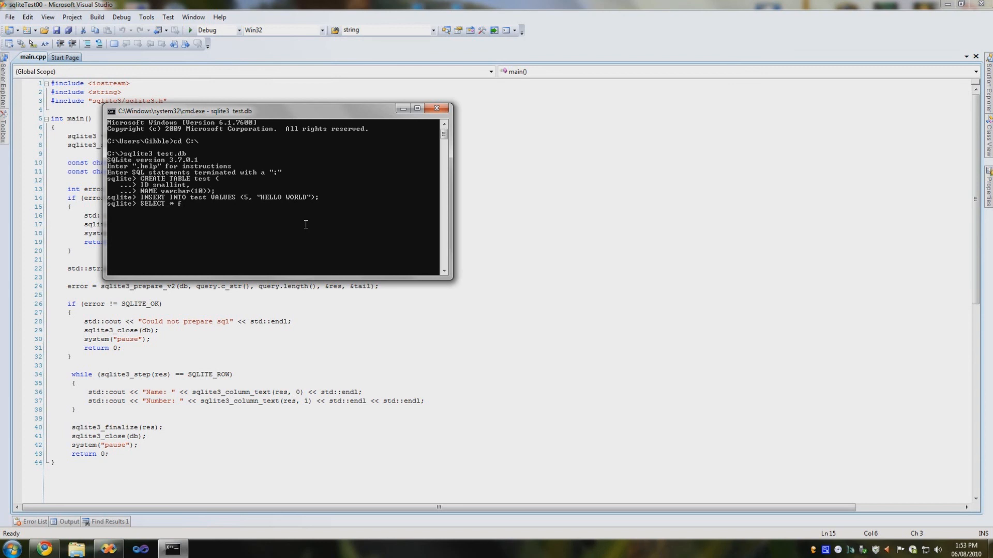
type("rom test")
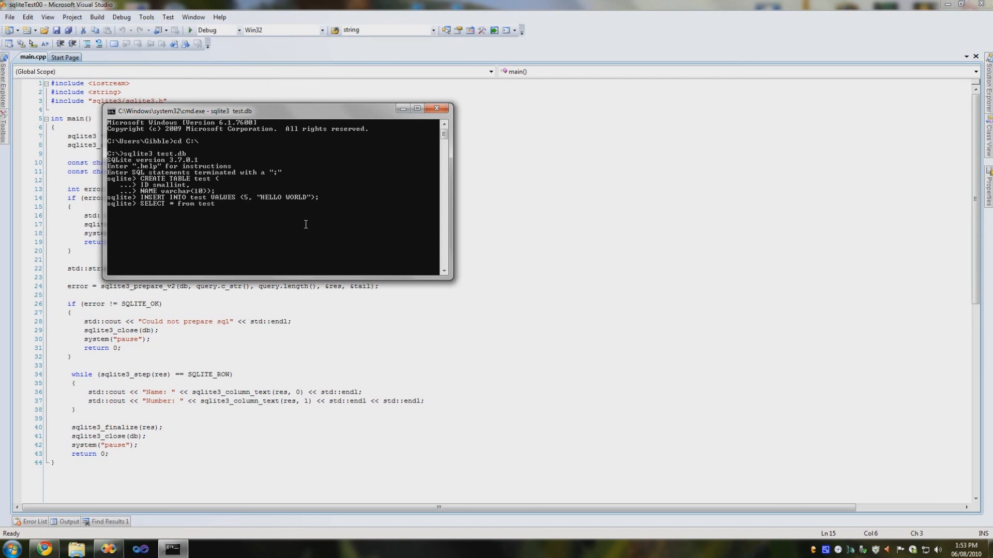
type(";")
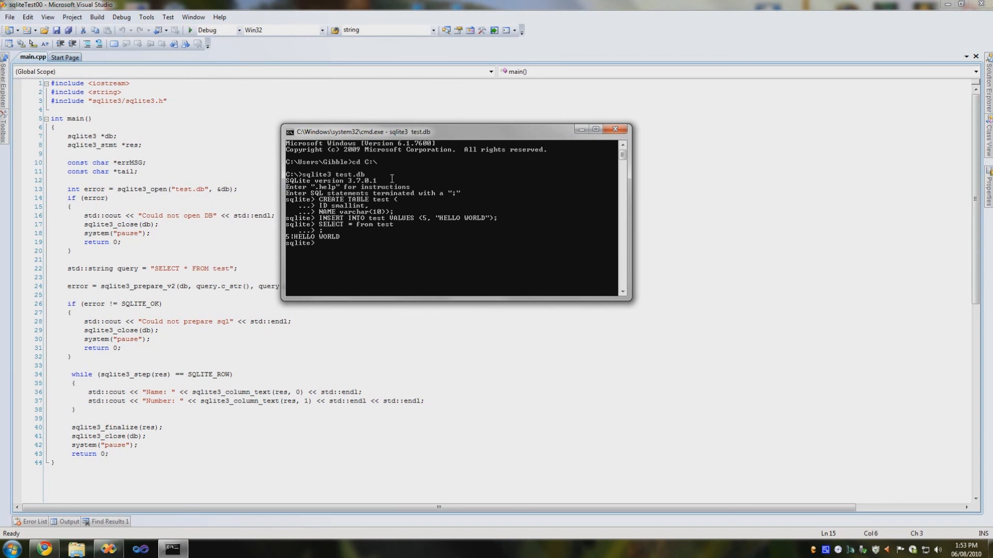
type(".e")
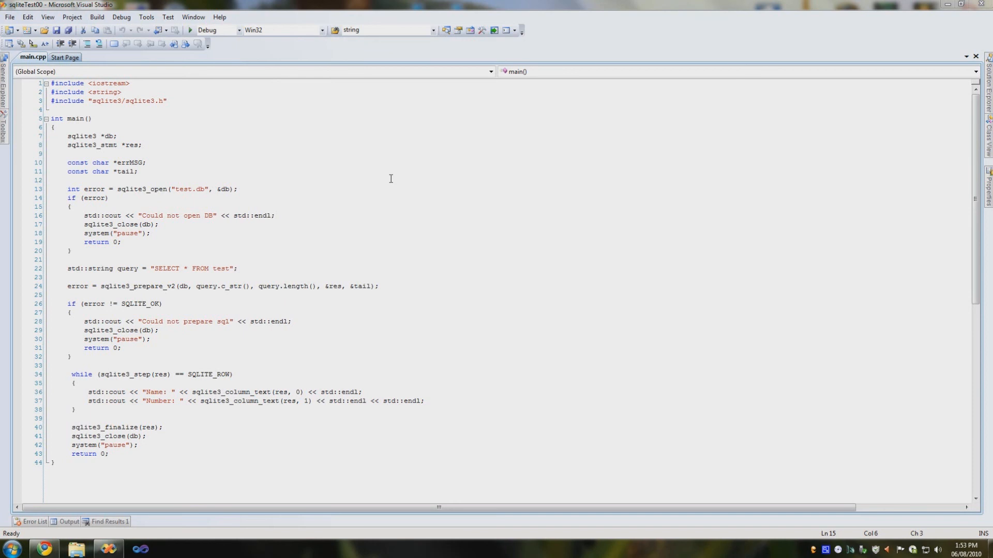
mouse_move(393, 297)
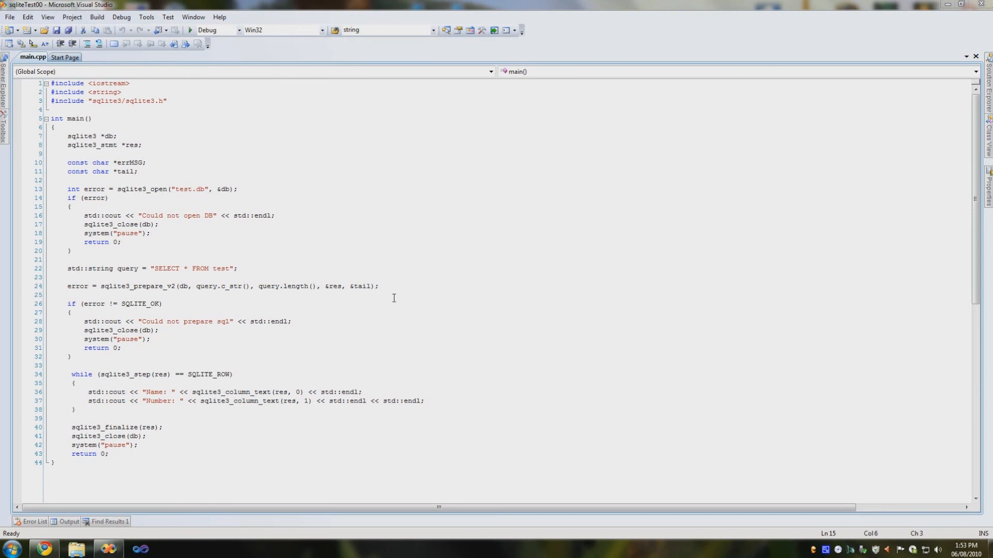